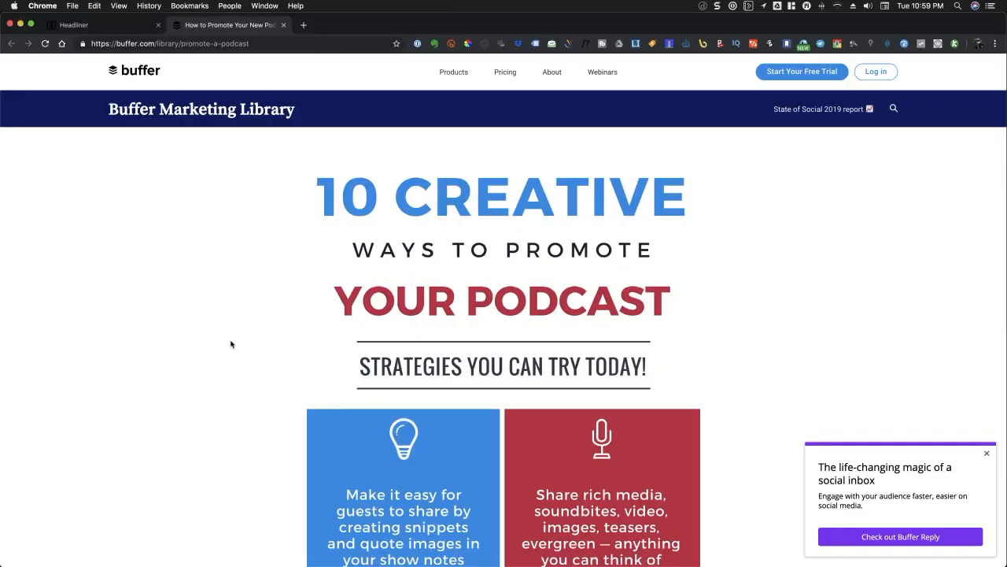
# - Search 'how to promote your podcast' and reach the Headliner homepage
pyautogui.scroll(-3)
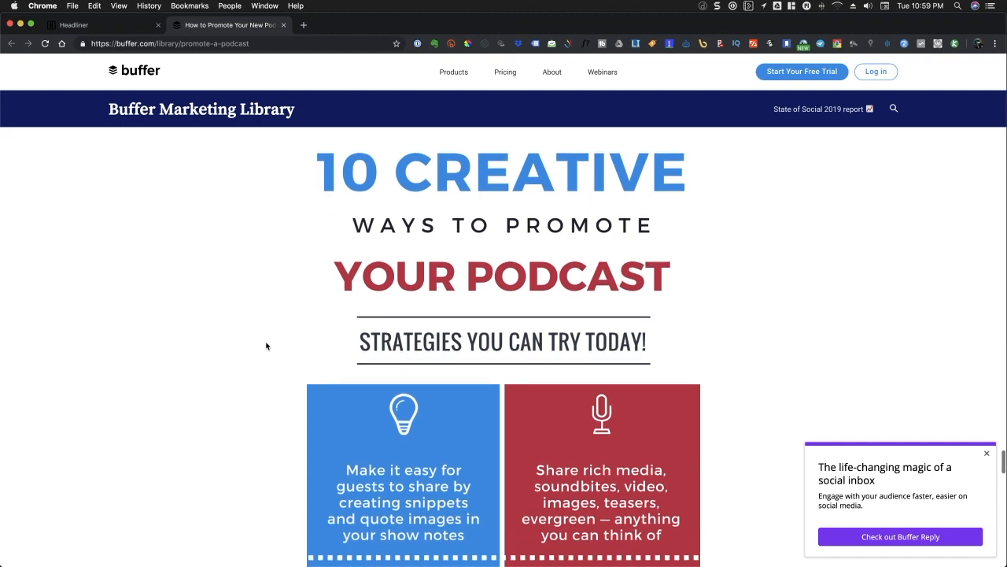
pyautogui.scroll(-3)
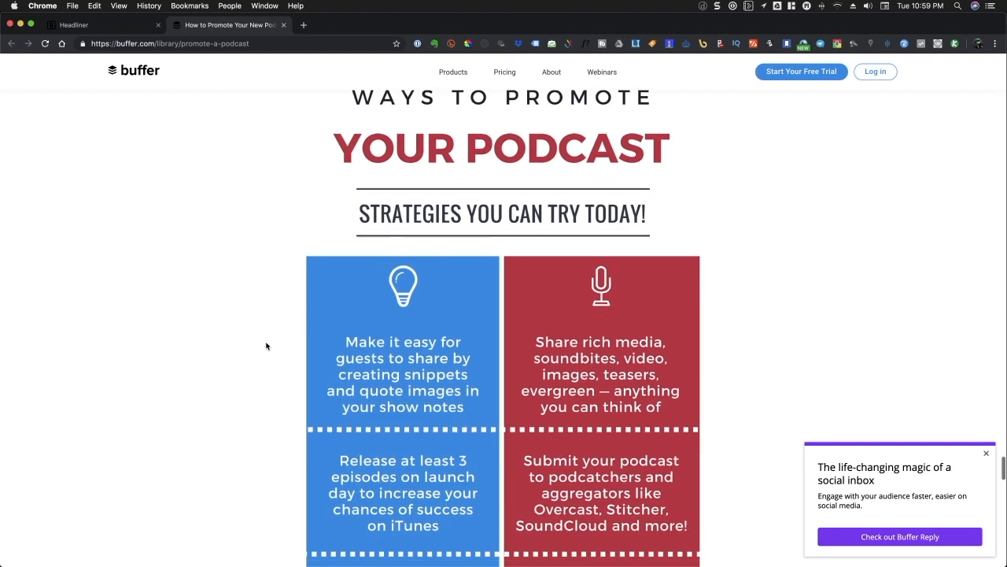
pyautogui.scroll(-3)
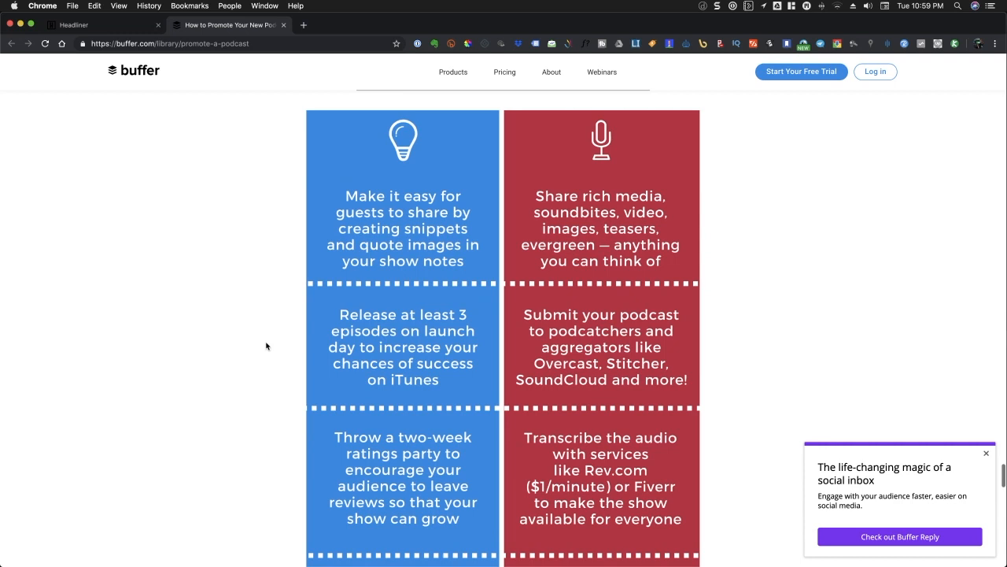
pyautogui.scroll(-3)
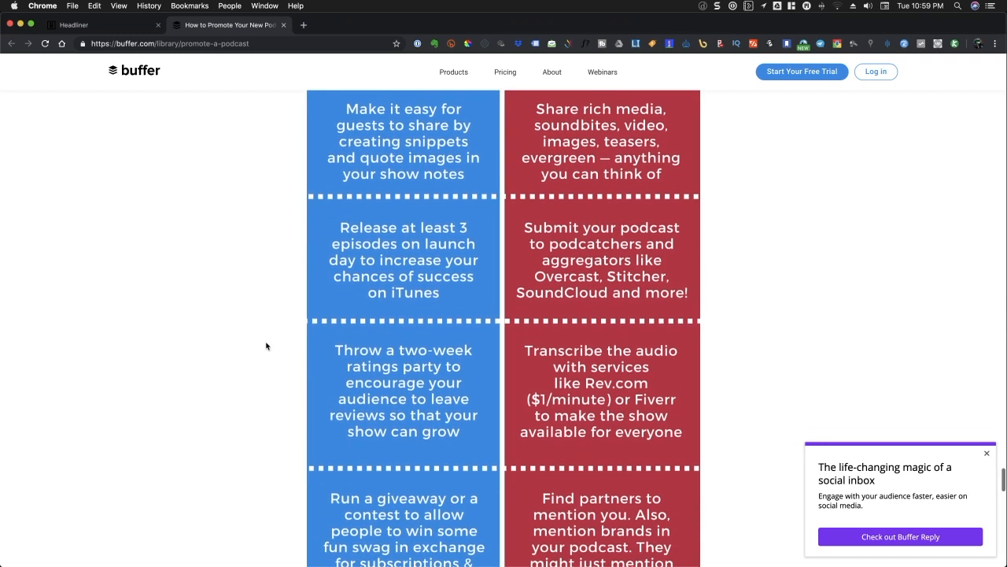
pyautogui.scroll(-3)
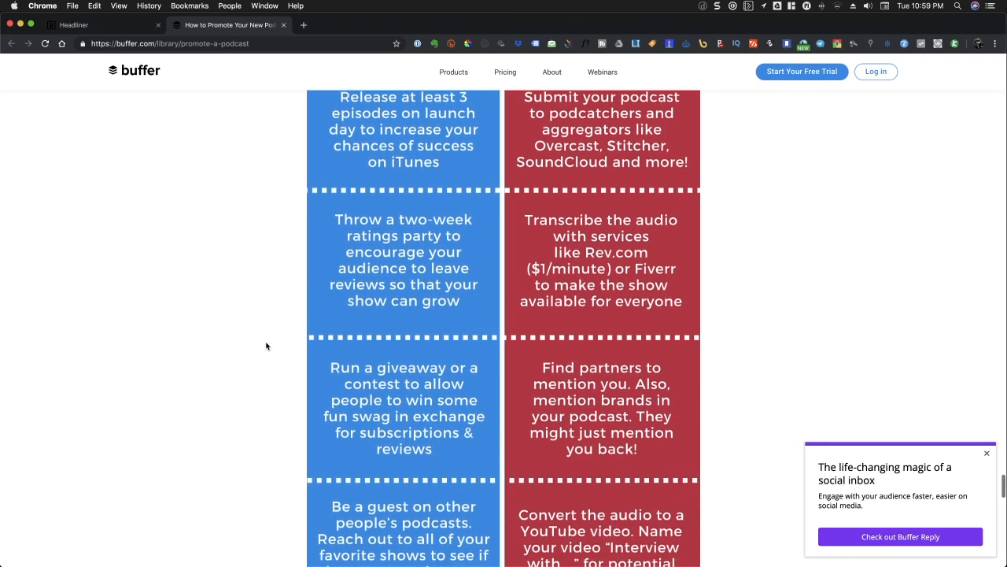
pyautogui.scroll(-3)
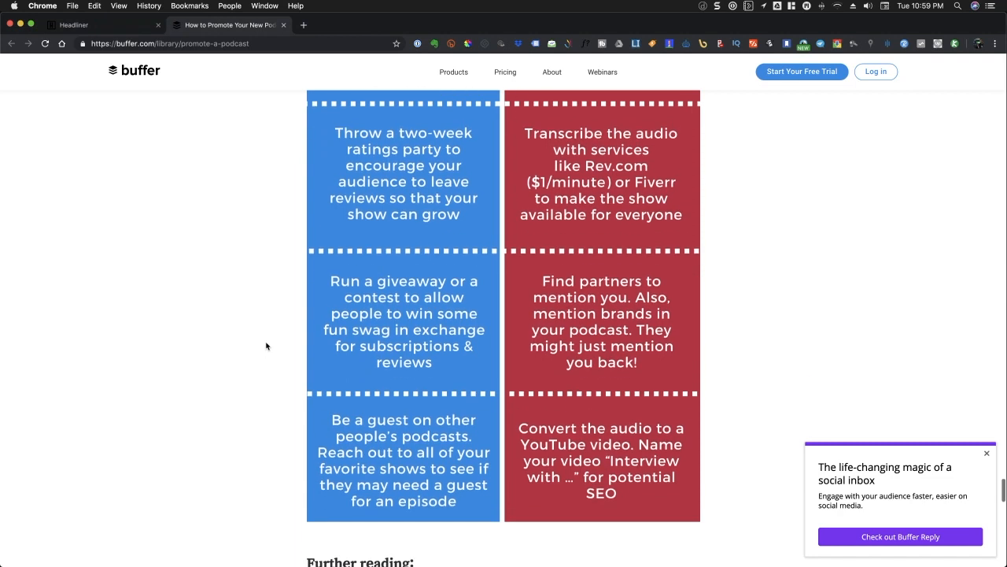
pyautogui.scroll(-3)
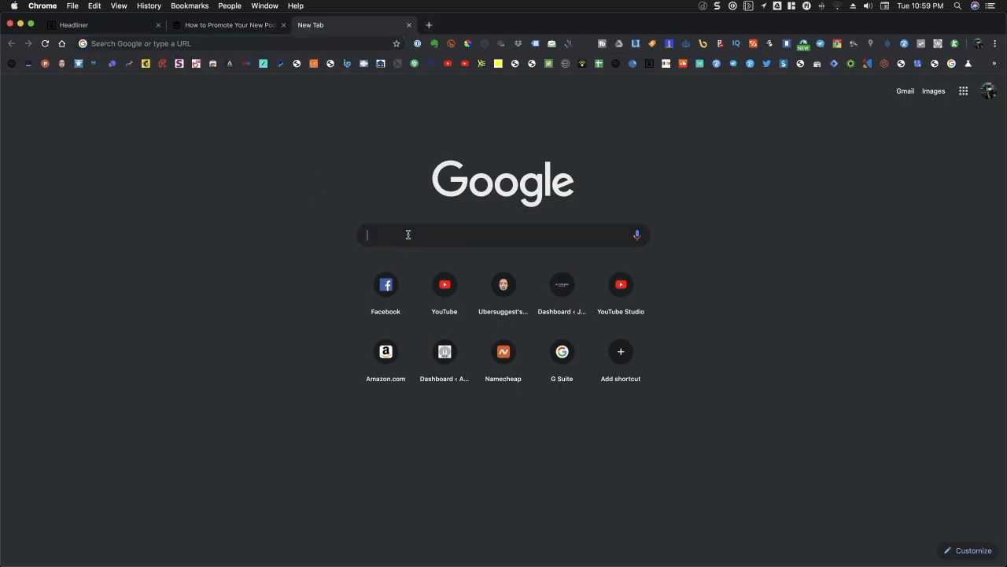
pyautogui.write('how to promote your podcast')
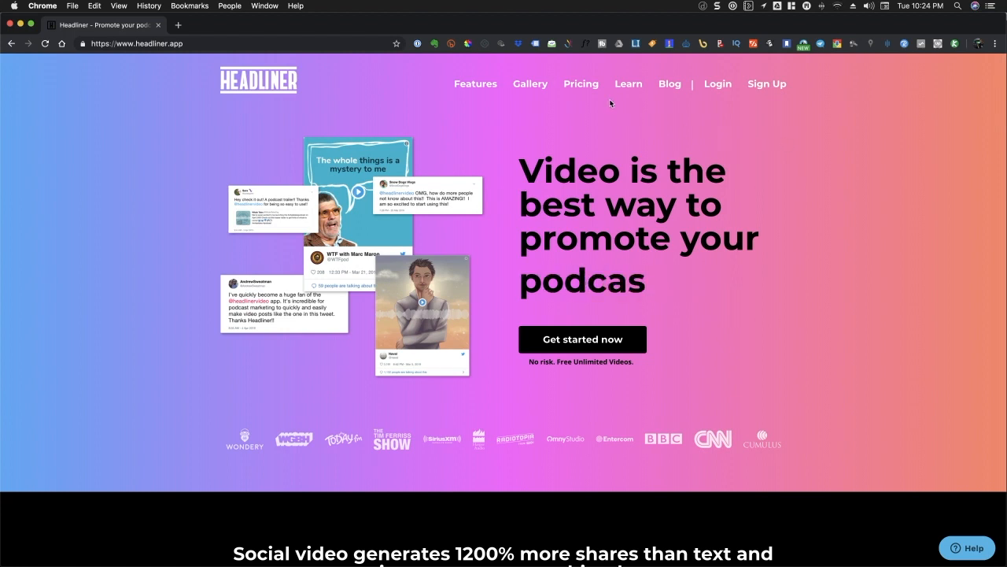
# - View Headliner's plans: Forever Free $0, Headliner Pro $12.95, and custom Enterprise/API
pyautogui.click(581, 83)
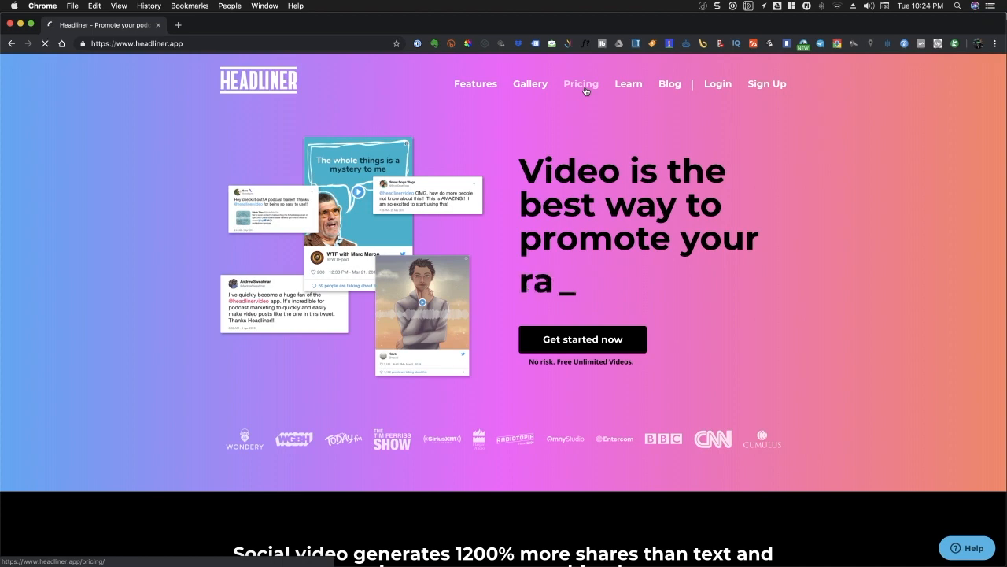
pyautogui.click(581, 84)
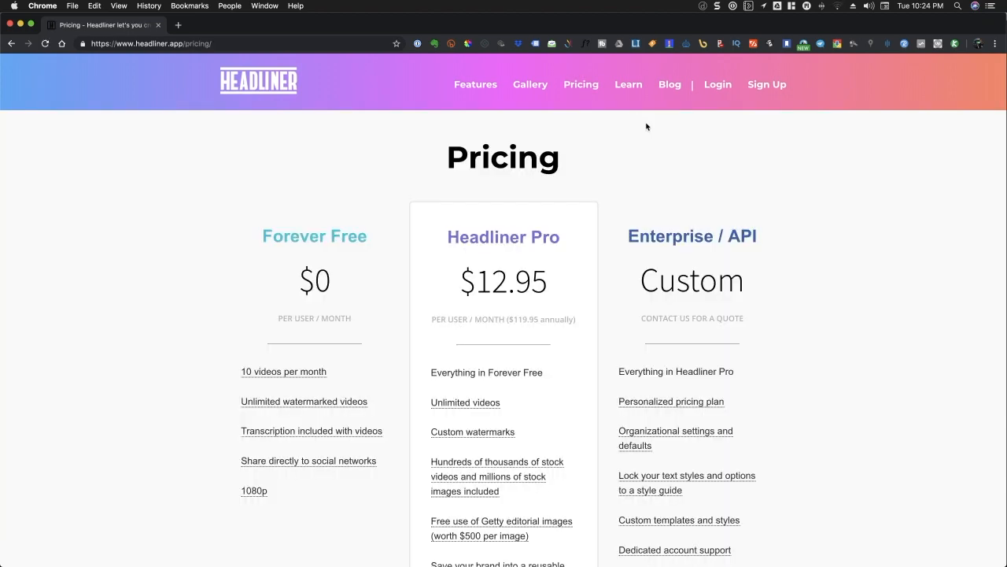
pyautogui.scroll(-3)
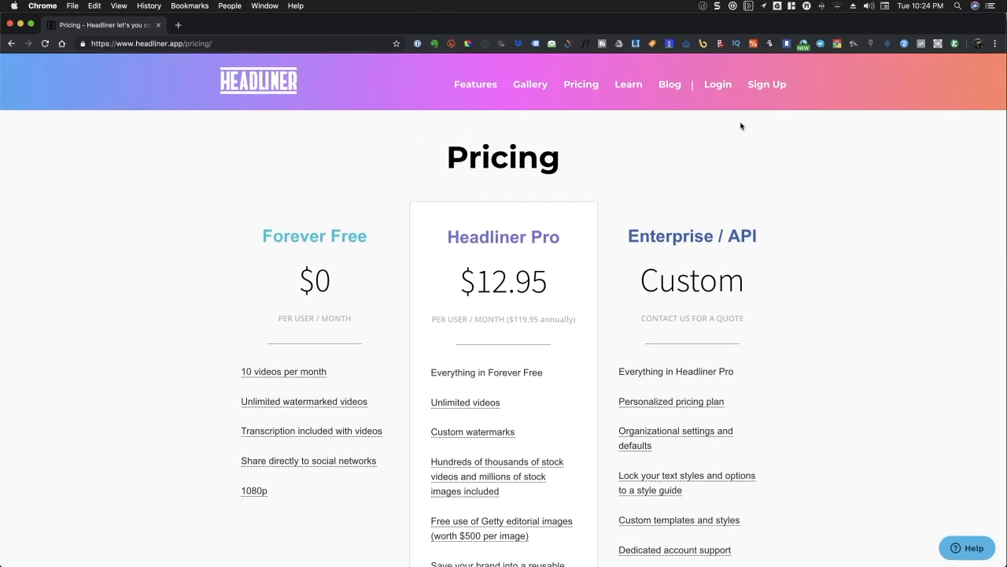
pyautogui.click(767, 85)
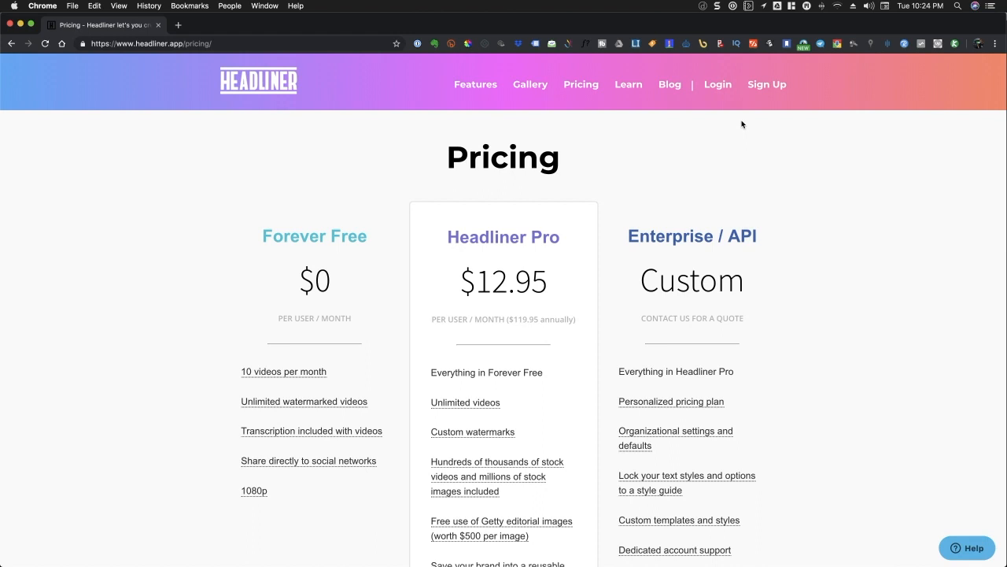
# - Log into Headliner with the password manager's saved credentials
pyautogui.click(718, 84)
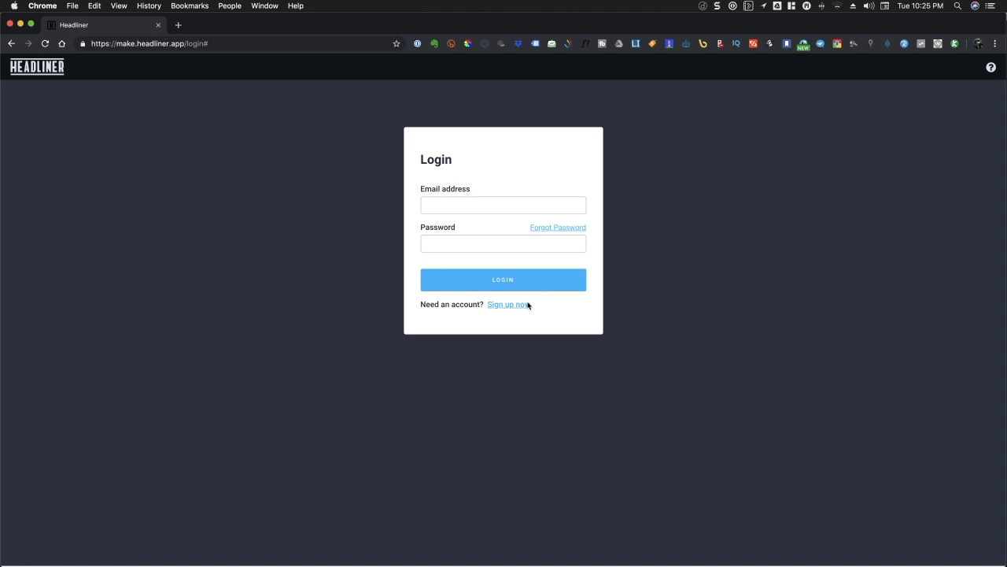
pyautogui.click(503, 205)
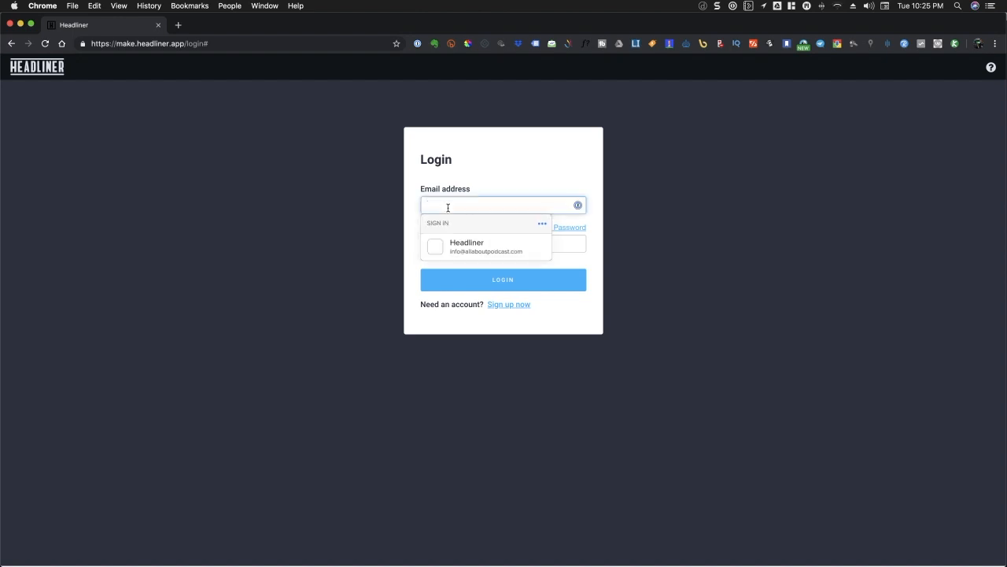
pyautogui.click(485, 246)
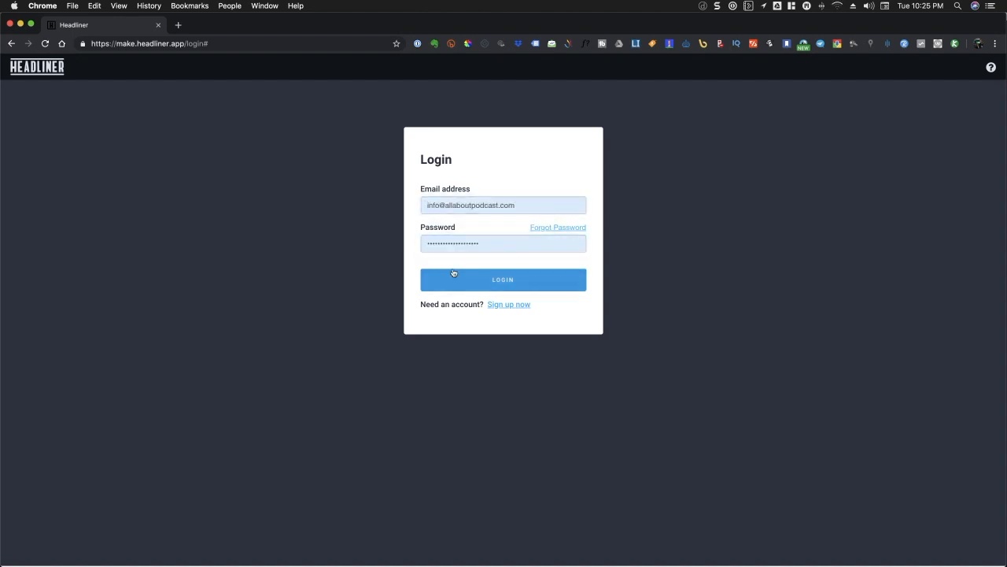
pyautogui.click(503, 279)
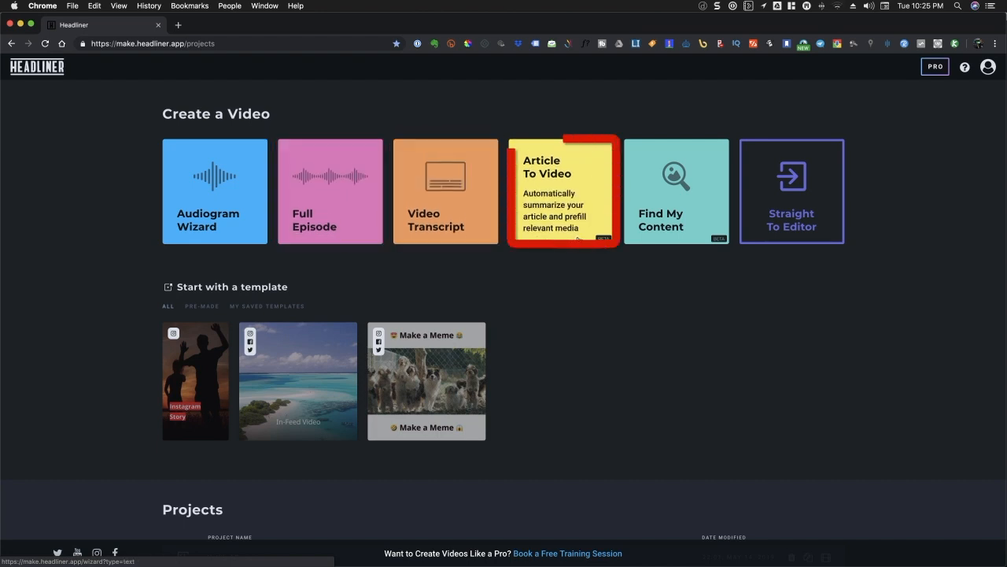
pyautogui.moveTo(676, 191)
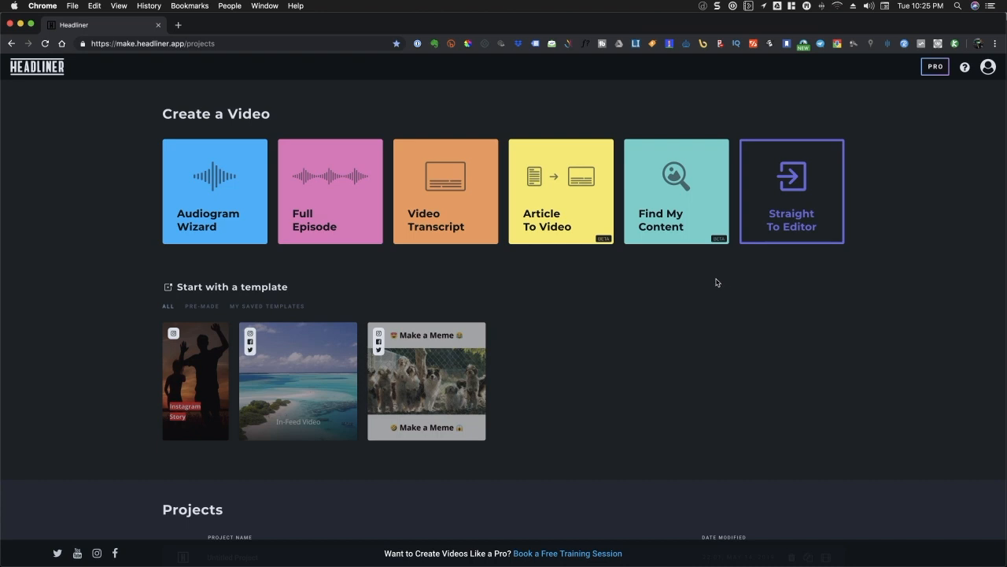
pyautogui.moveTo(318, 180)
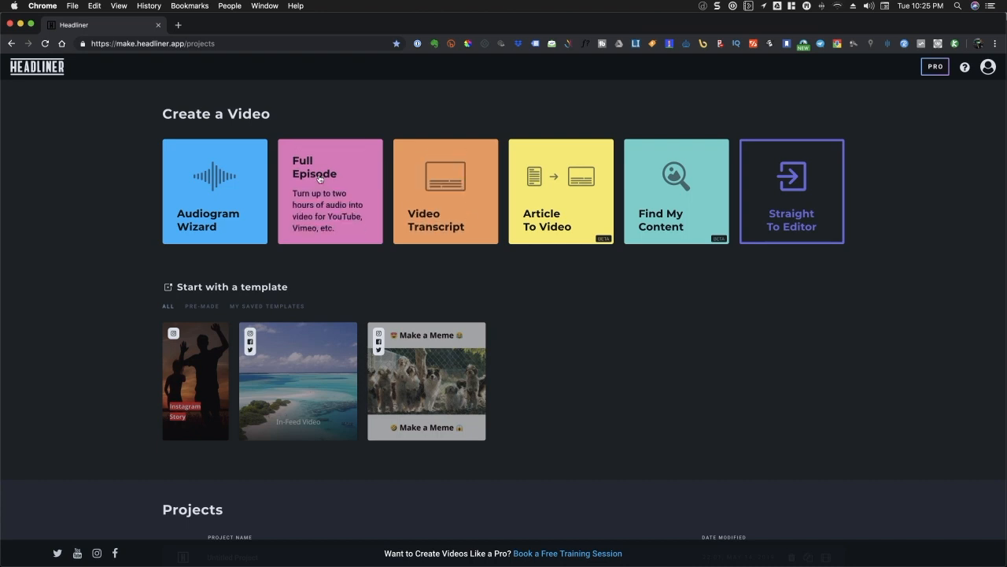
pyautogui.moveTo(254, 255)
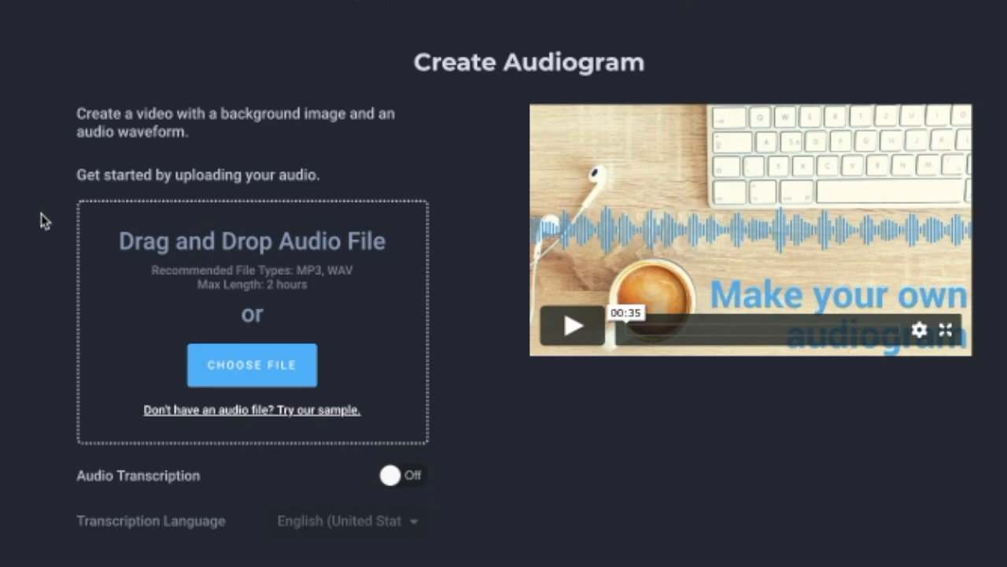
pyautogui.moveTo(264, 288)
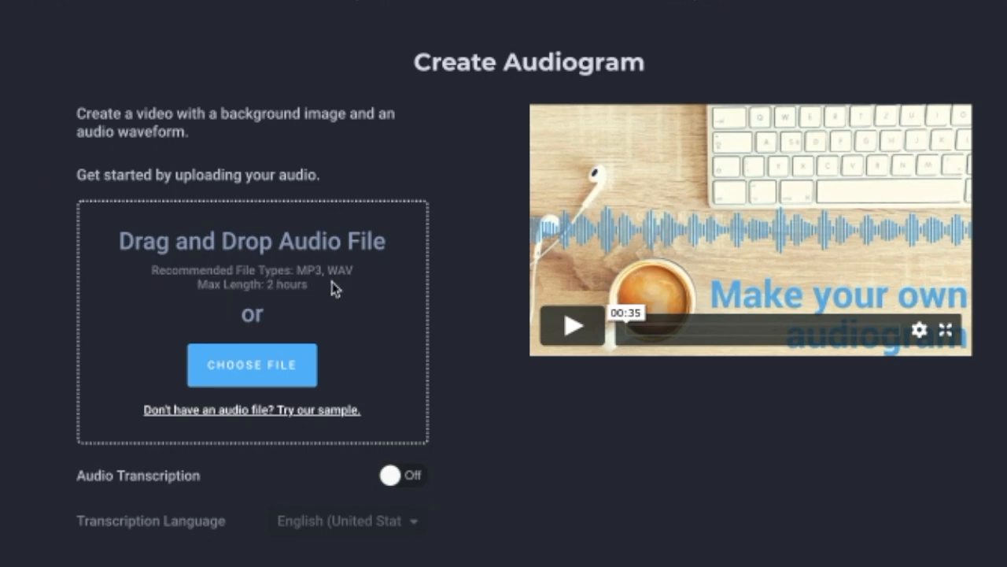
# - Upload Track 2_001.wav from the Headliner Series EP1_Recorded folder
pyautogui.click(252, 365)
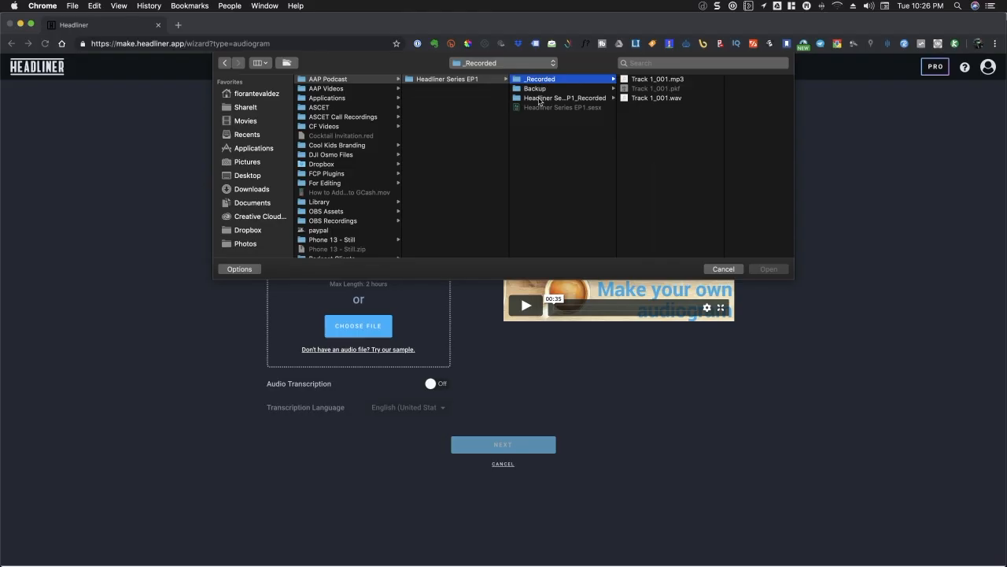
pyautogui.click(562, 97)
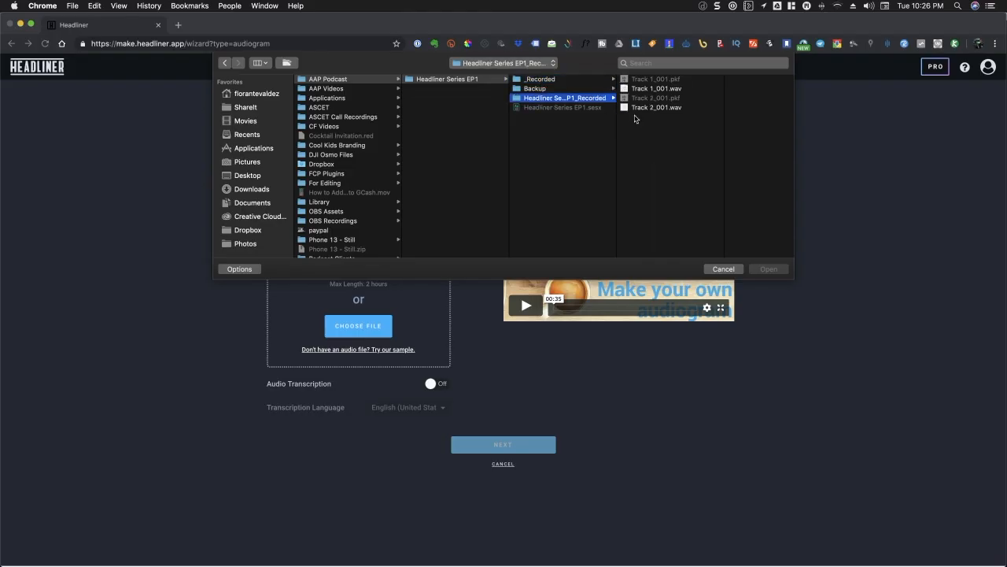
pyautogui.click(657, 107)
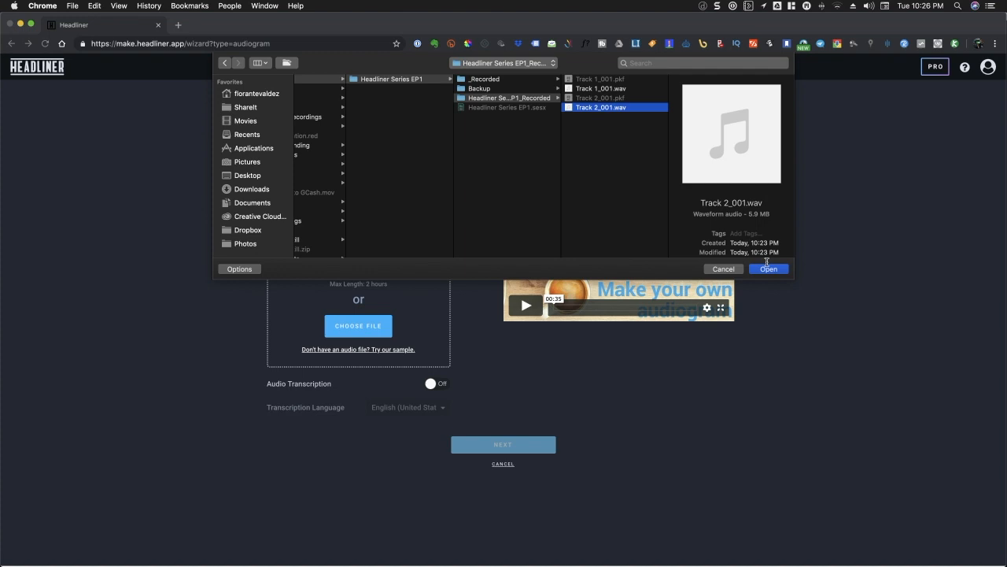
pyautogui.click(768, 268)
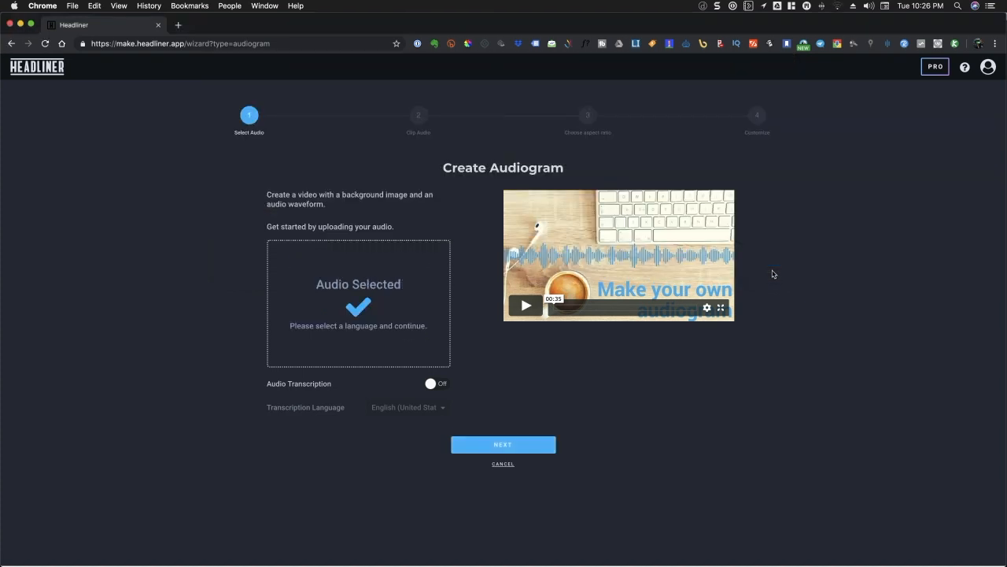
pyautogui.moveTo(665, 299)
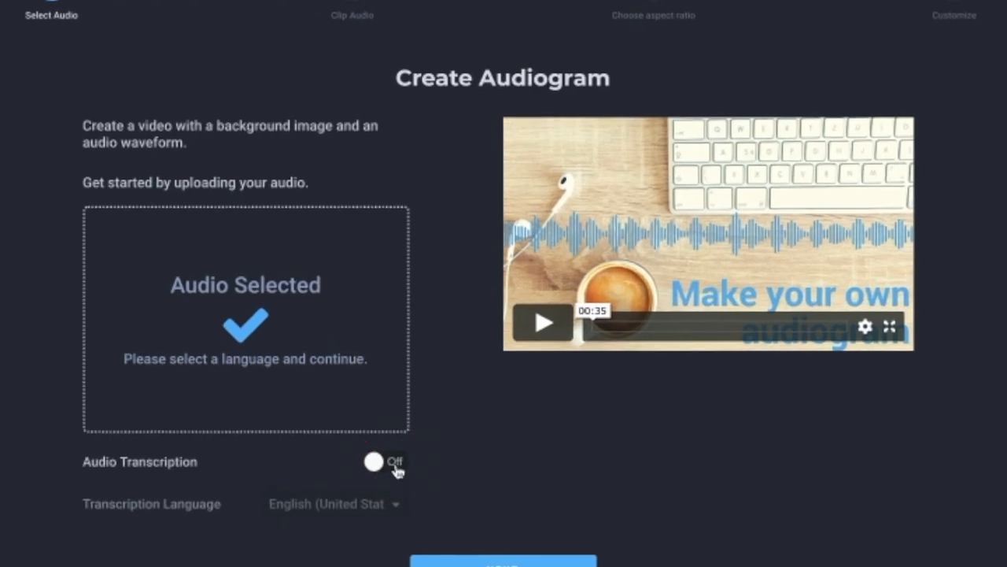
# - Switch Audio Transcription on, keeping English (United States) as the language
pyautogui.click(385, 462)
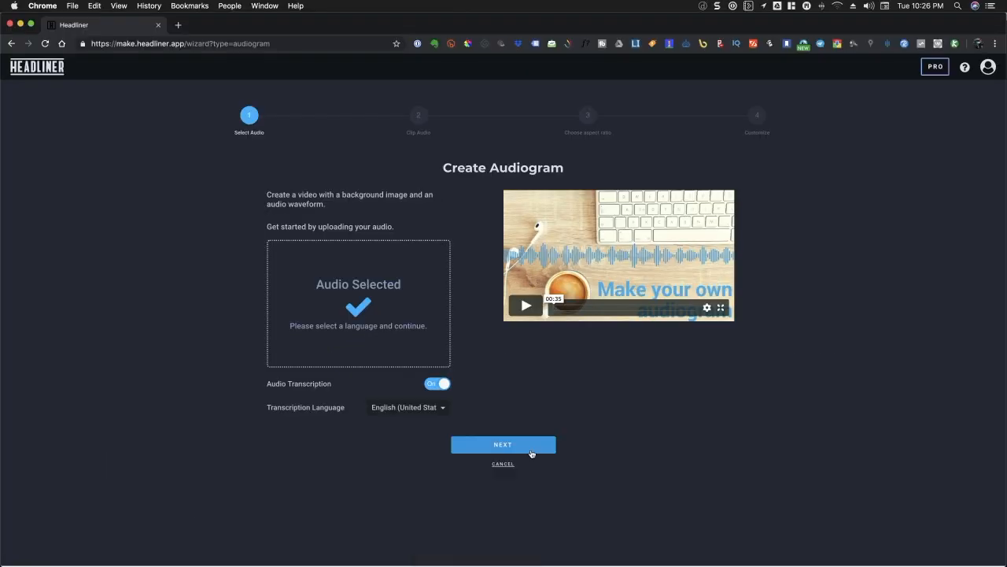
# - Move the playback point through the clip, then accept the 44.7-second audio clip
pyautogui.click(503, 444)
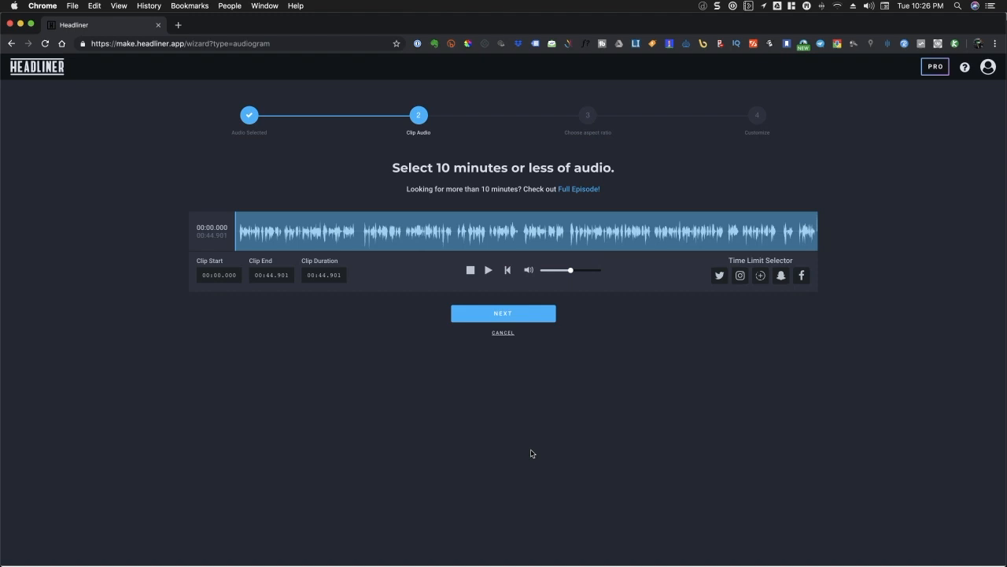
pyautogui.moveTo(535, 452)
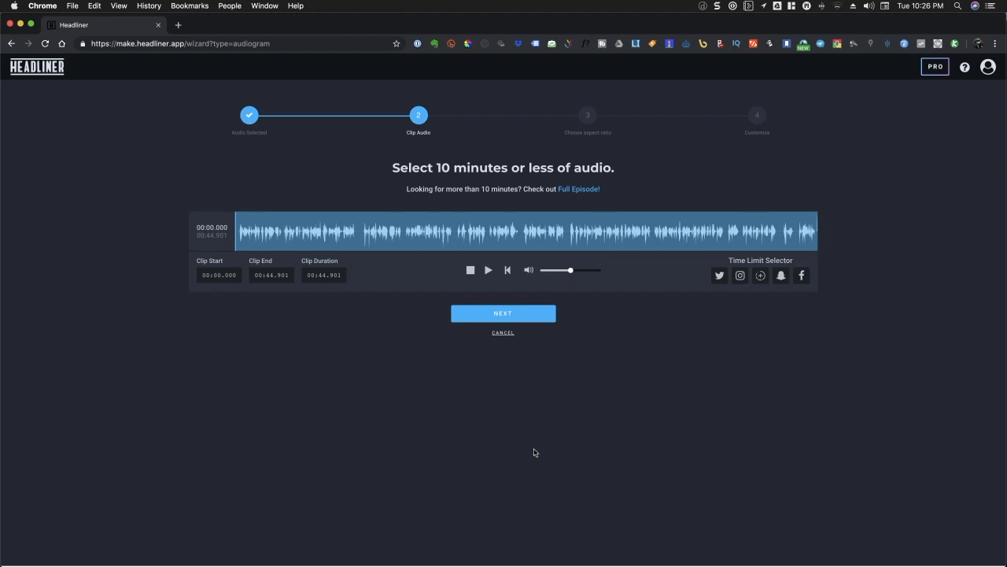
pyautogui.moveTo(420, 419)
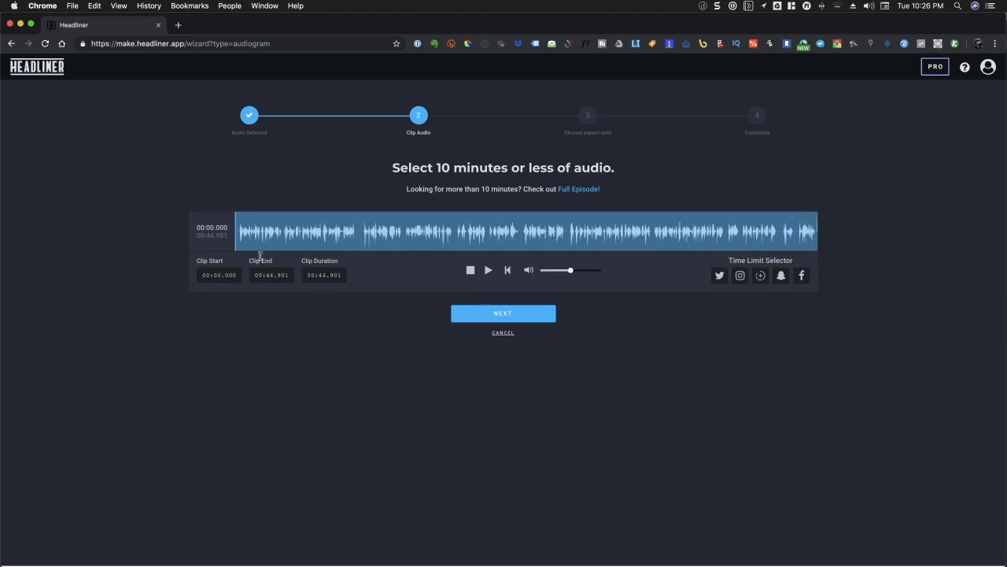
pyautogui.moveTo(236, 238)
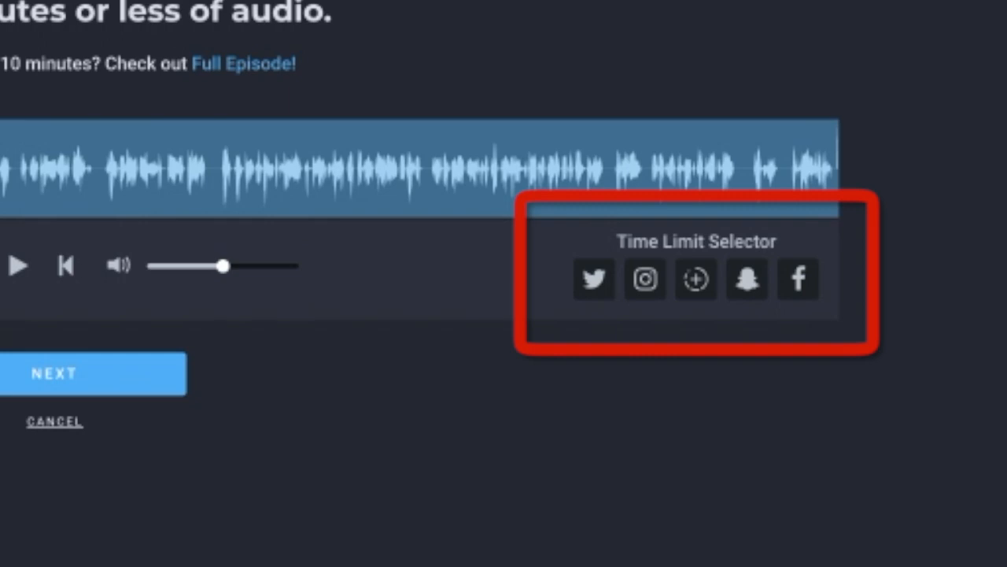
pyautogui.moveTo(622, 182)
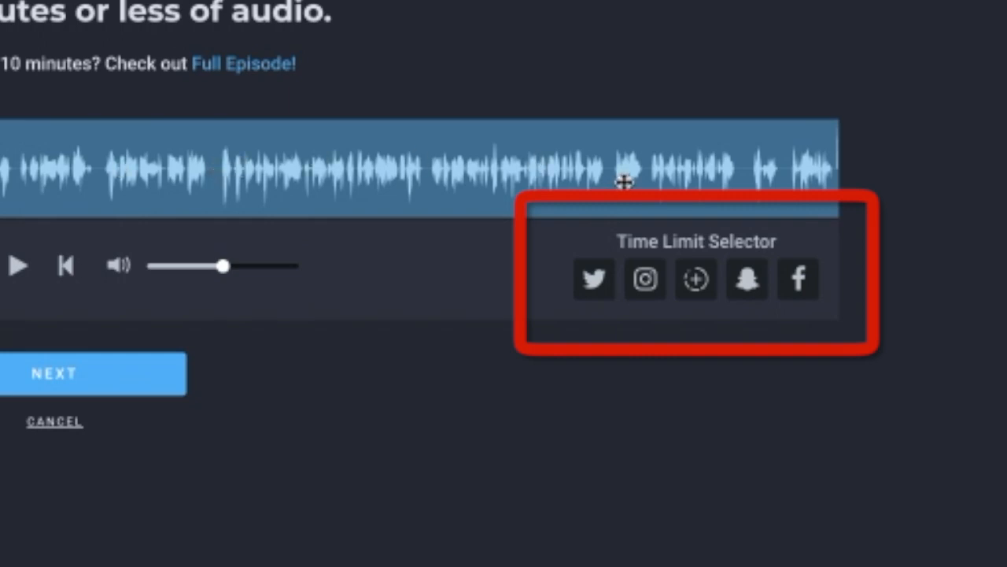
pyautogui.click(644, 280)
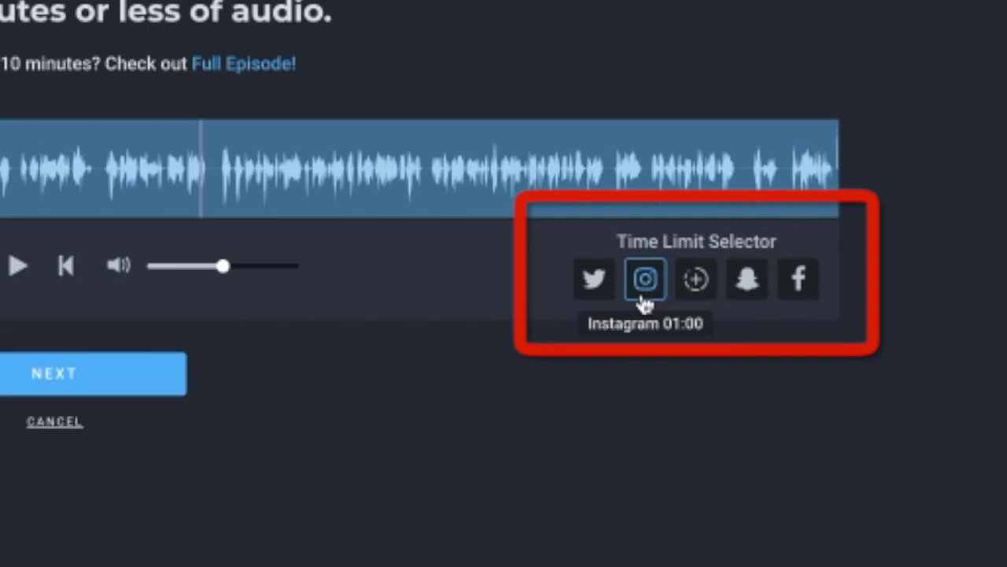
pyautogui.click(697, 280)
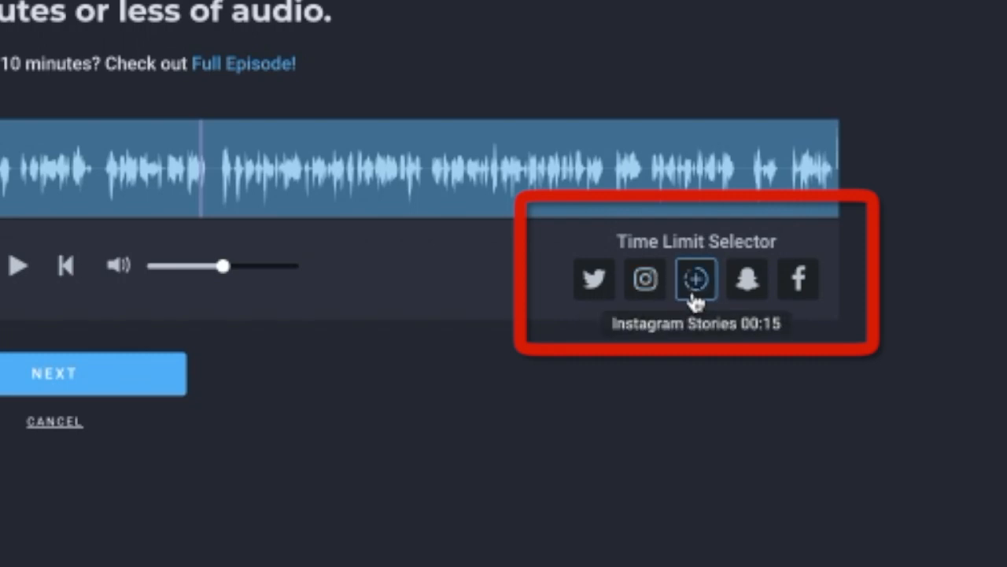
pyautogui.click(748, 279)
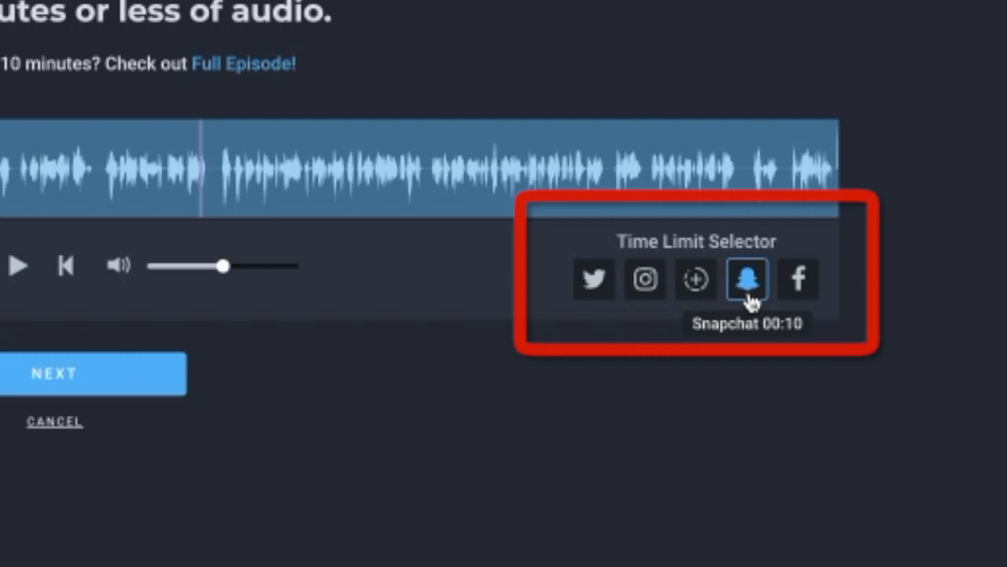
pyautogui.click(799, 279)
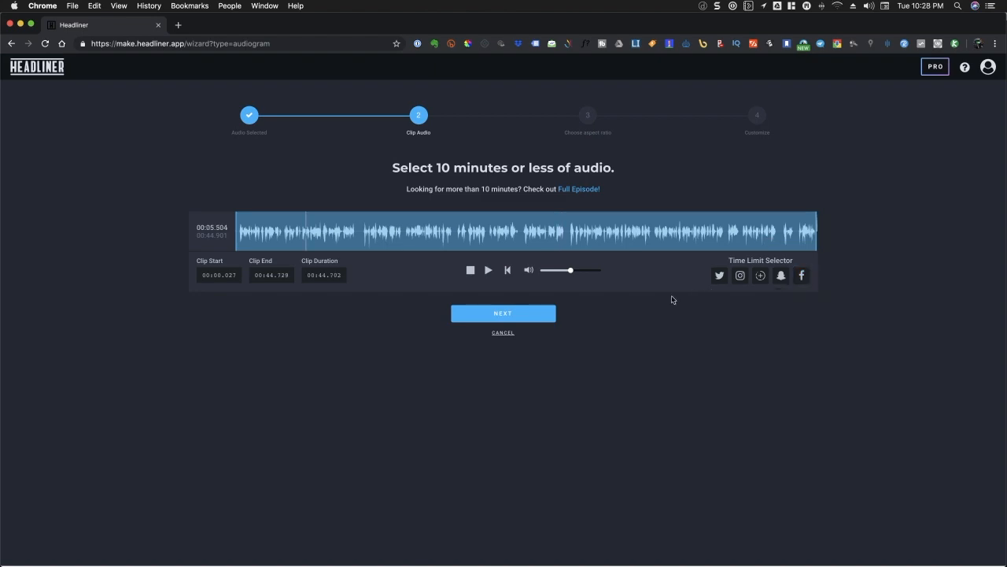
pyautogui.moveTo(542, 320)
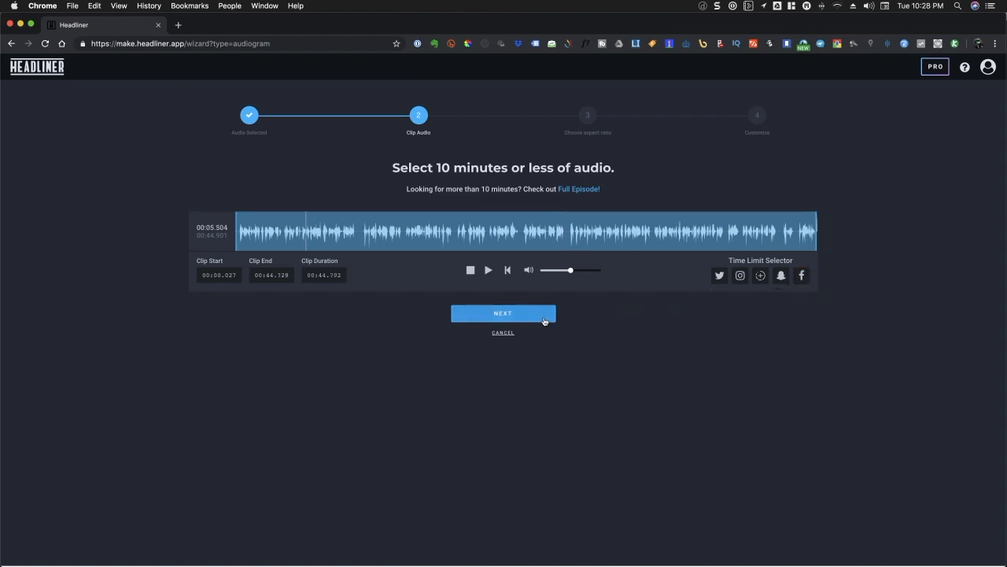
pyautogui.click(503, 313)
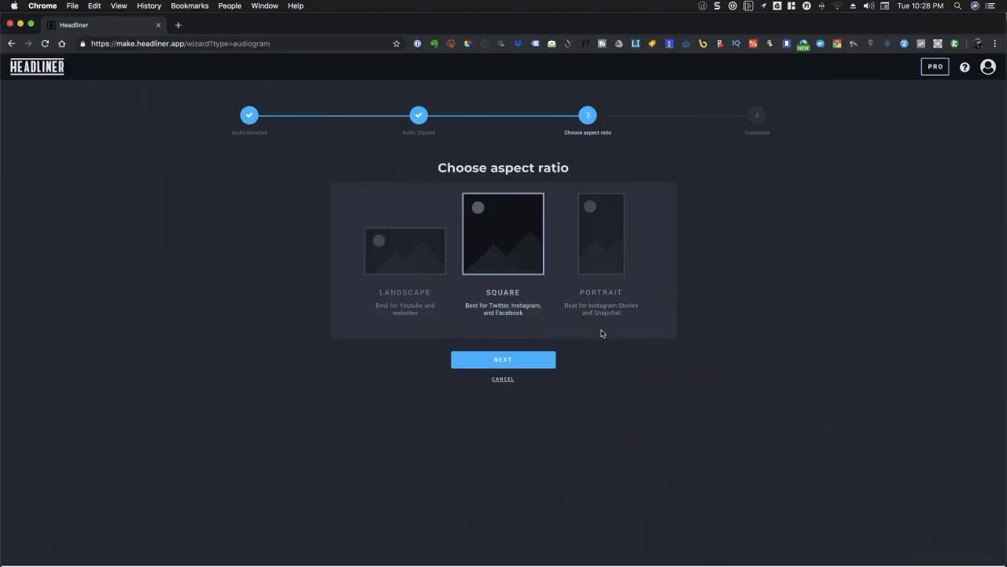
# - Compare Landscape, Square and Portrait formats, then continue with Square
pyautogui.click(405, 250)
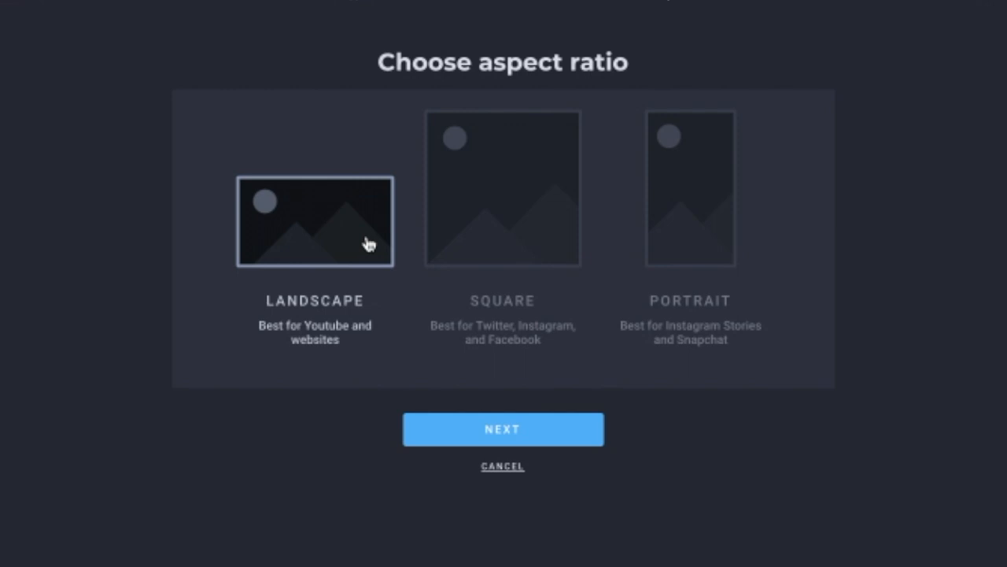
pyautogui.click(502, 188)
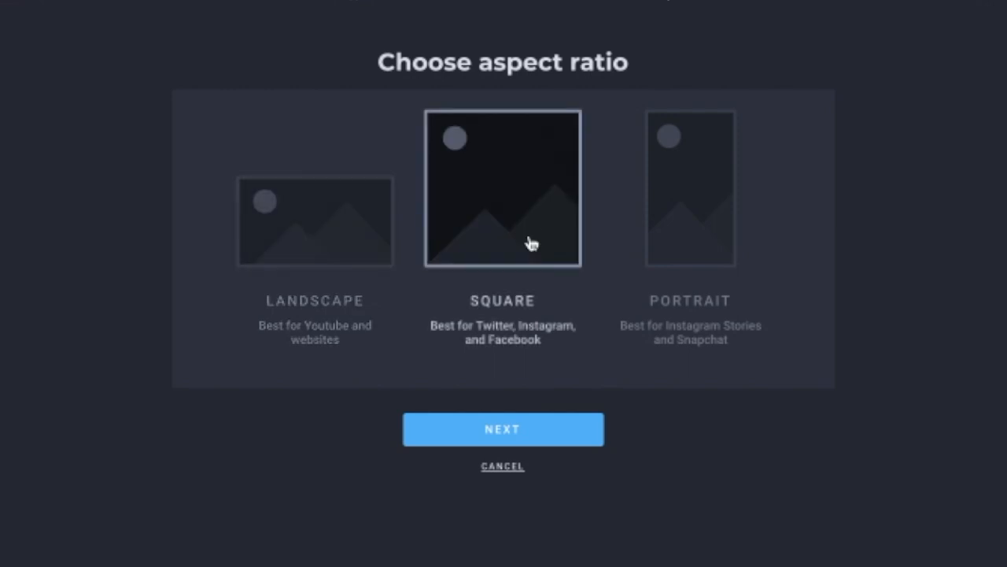
pyautogui.click(689, 189)
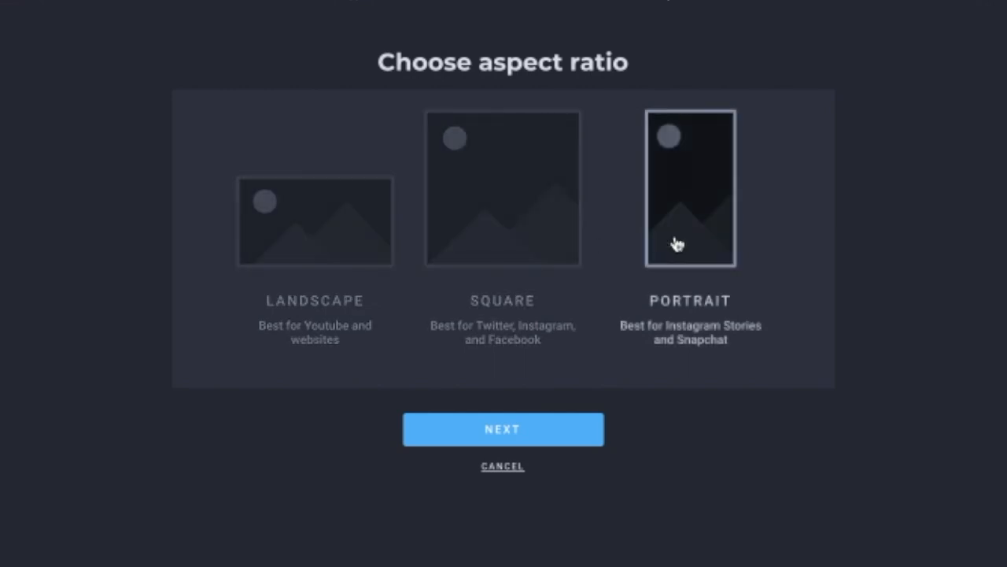
pyautogui.click(503, 189)
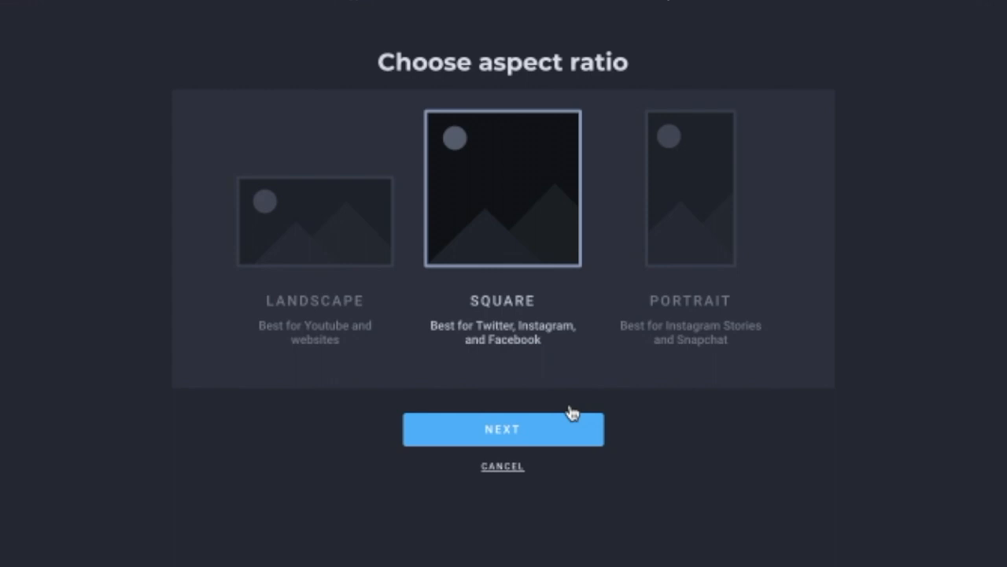
pyautogui.click(503, 429)
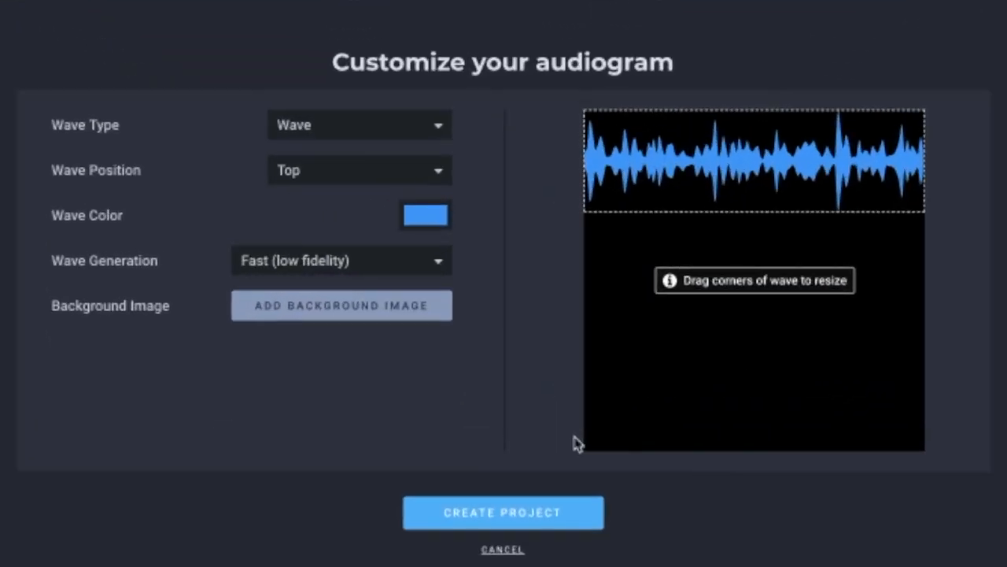
# - Try Pixelated and Equalizer wave types, settling on Wide Round Bars
pyautogui.click(358, 124)
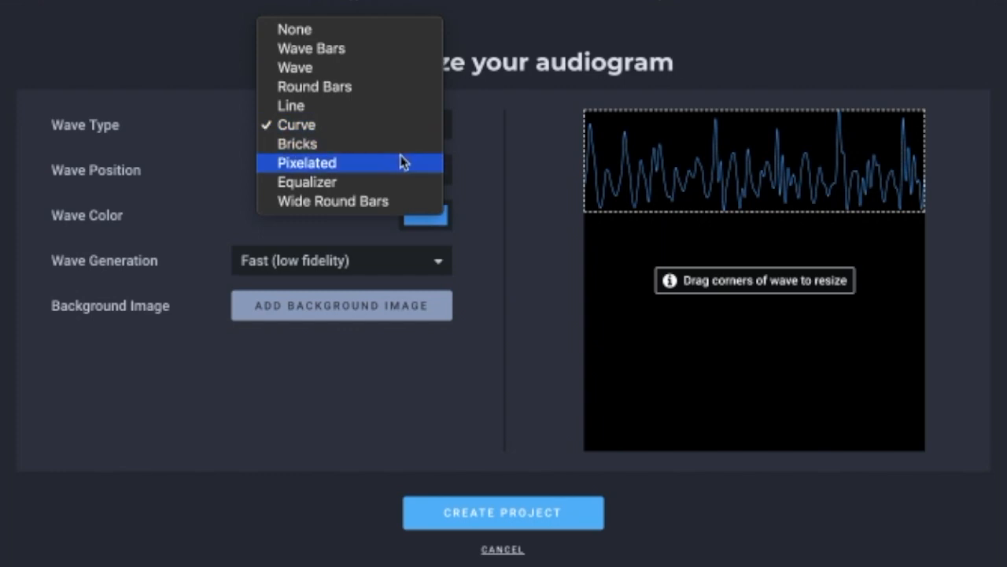
pyautogui.click(305, 163)
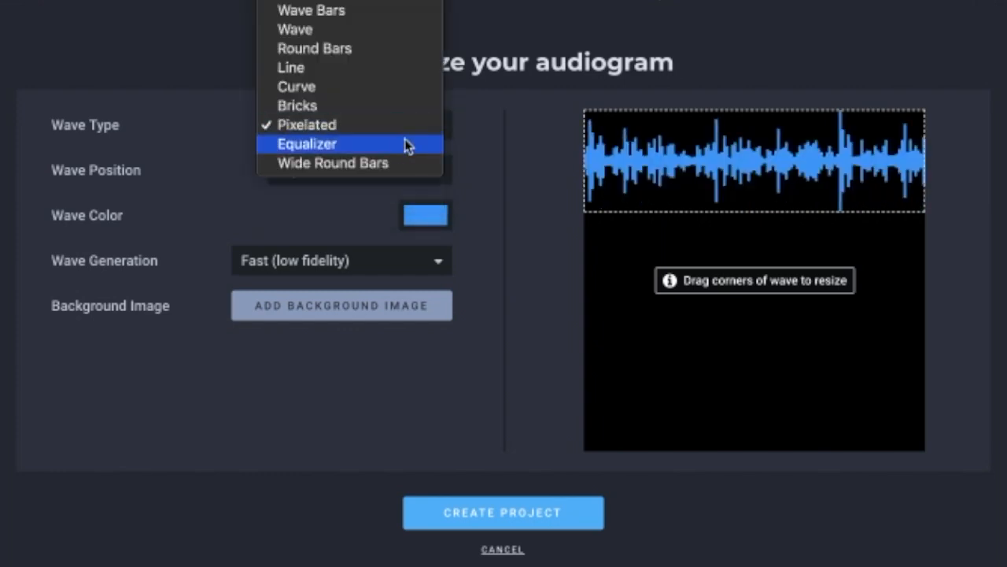
pyautogui.moveTo(397, 151)
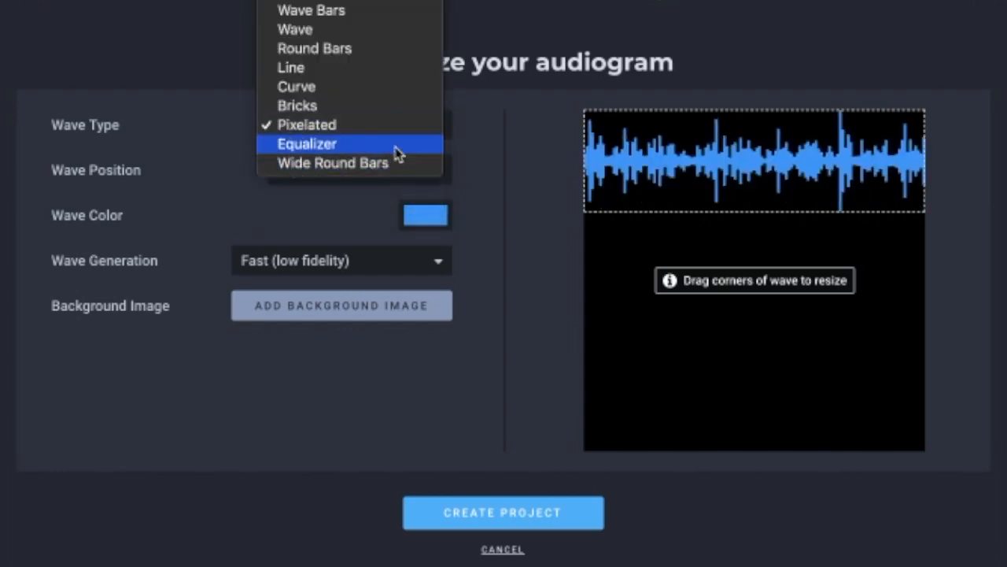
pyautogui.click(307, 144)
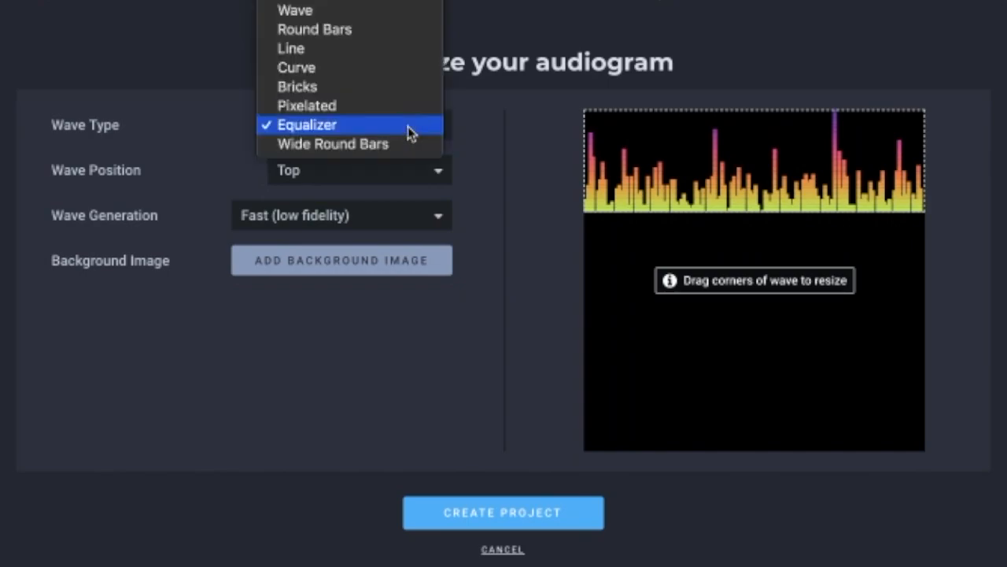
pyautogui.click(331, 143)
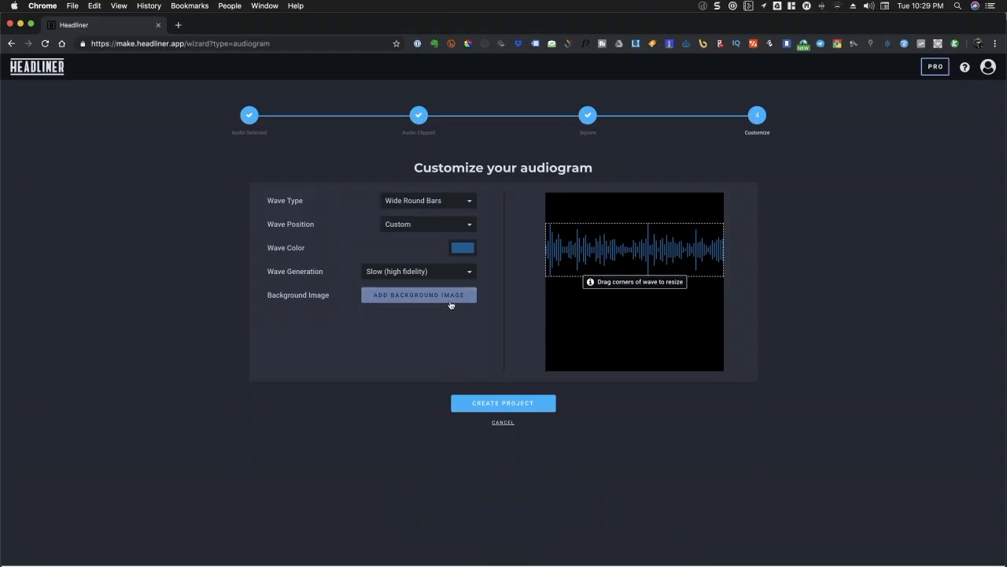
# - Load Headliner Series EP1.png from the Desktop as background and crop it
pyautogui.click(418, 295)
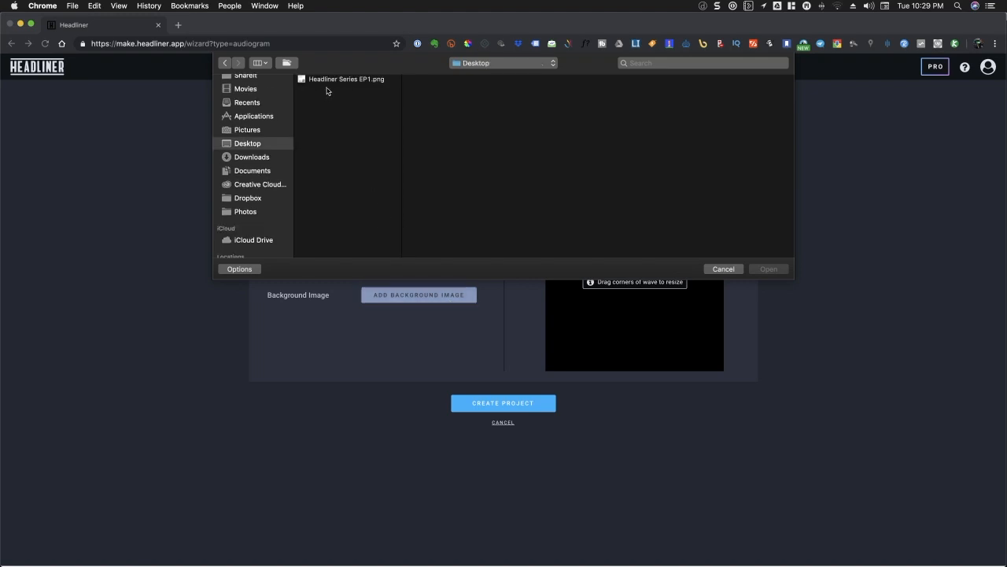
pyautogui.click(346, 78)
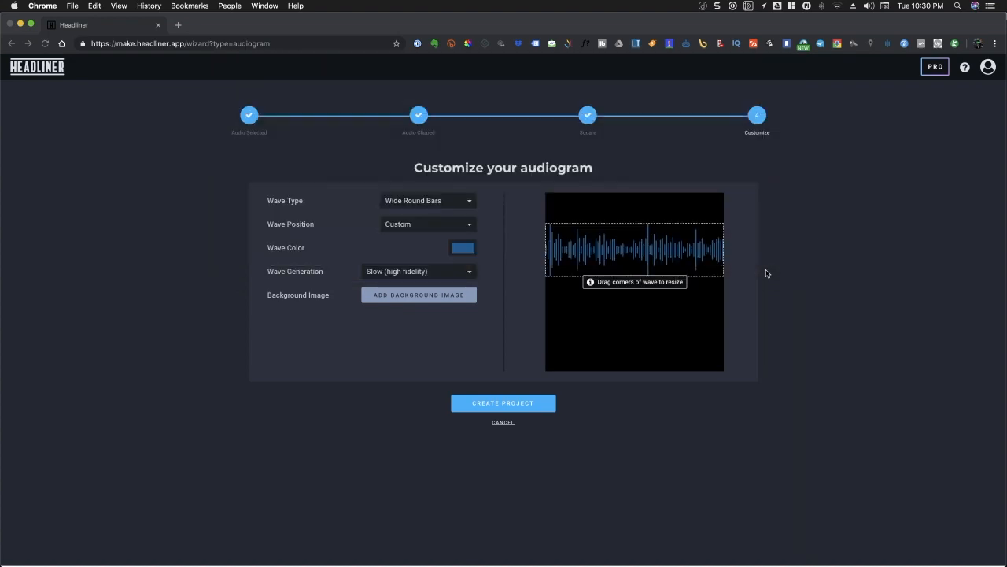
pyautogui.click(418, 295)
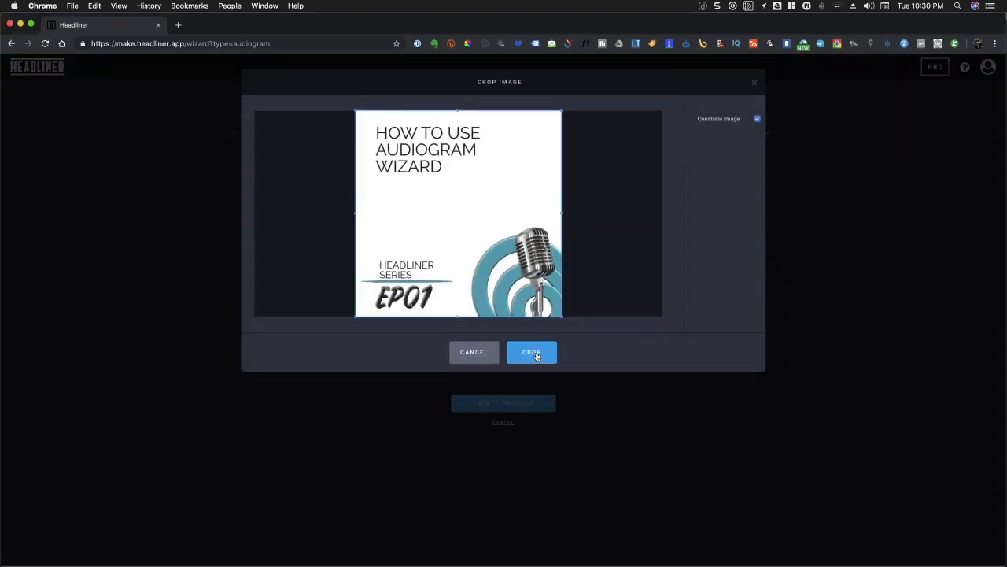
pyautogui.click(532, 351)
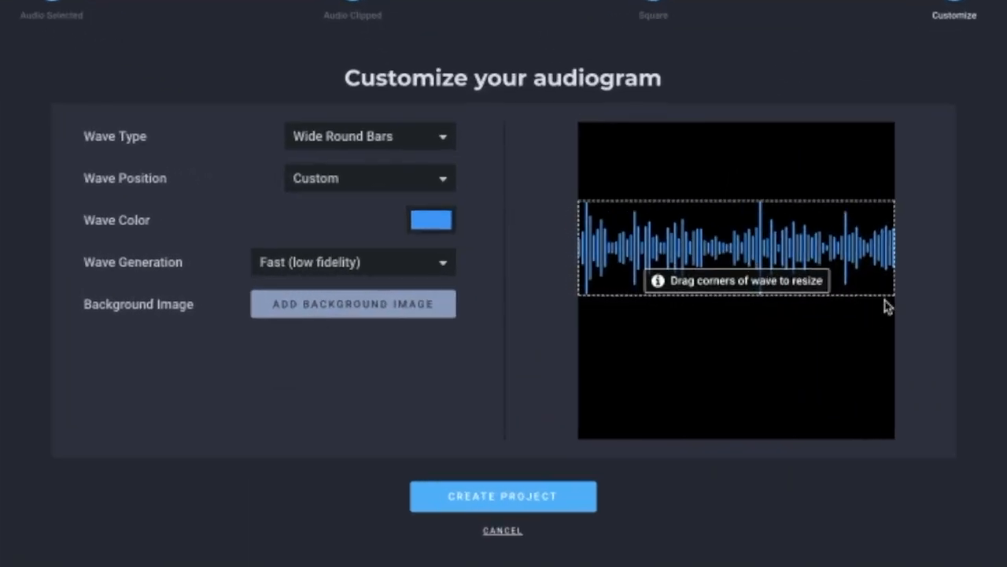
# - Resize the wave, try middle and bottom positions, then drag it to the image centre
pyautogui.moveTo(889, 305); pyautogui.dragTo(838, 276)
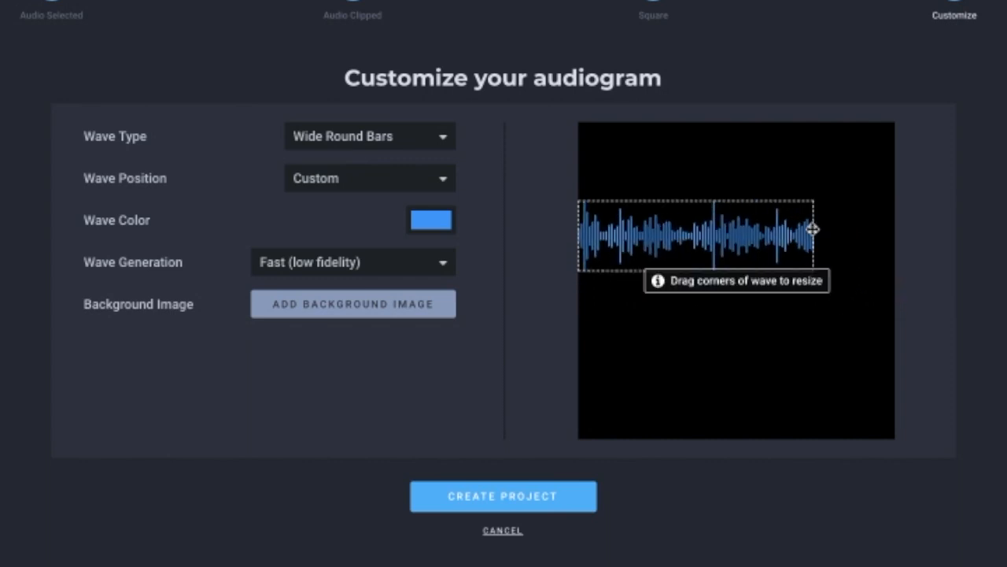
pyautogui.moveTo(811, 229); pyautogui.dragTo(854, 172)
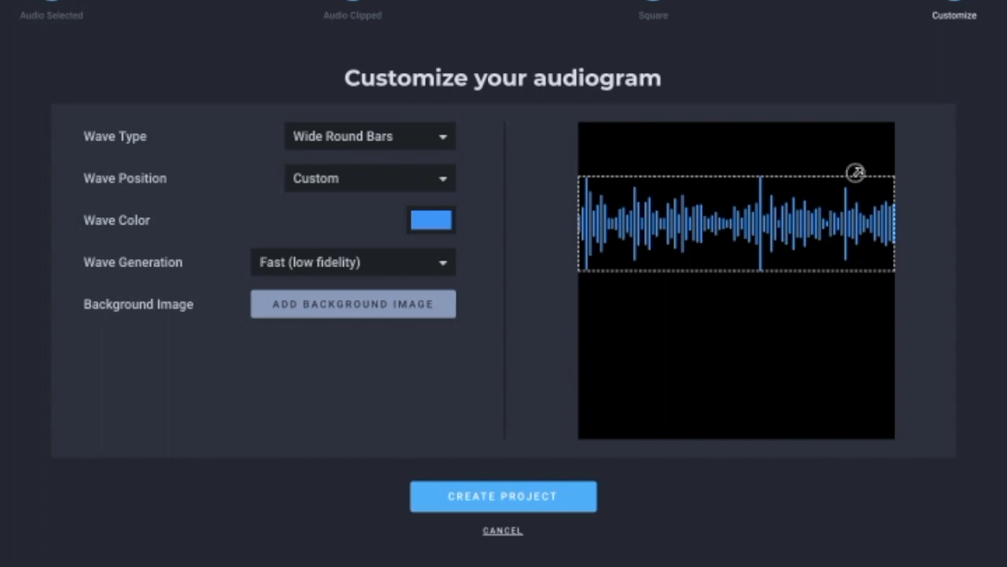
pyautogui.click(368, 178)
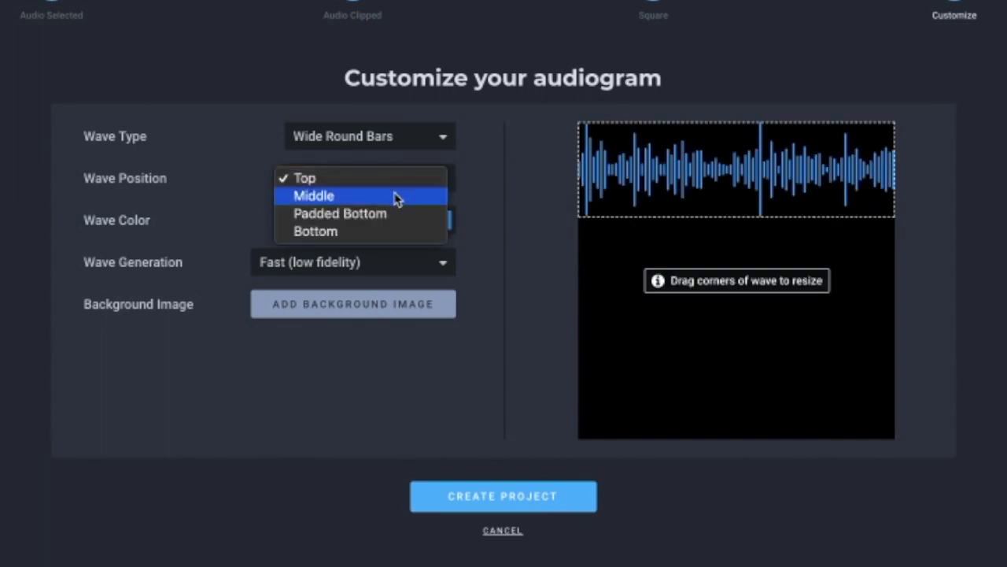
pyautogui.click(313, 195)
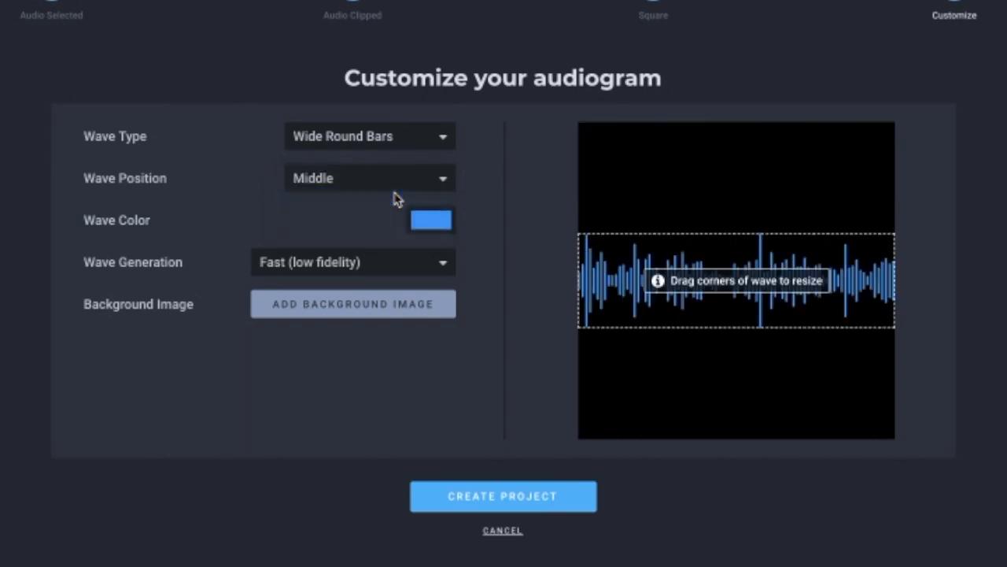
pyautogui.click(368, 178)
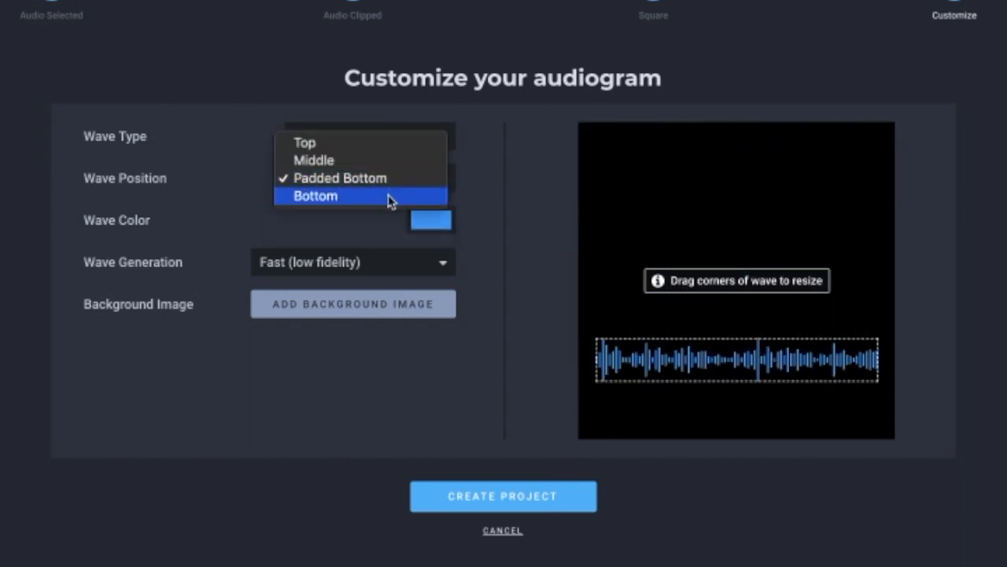
pyautogui.click(315, 195)
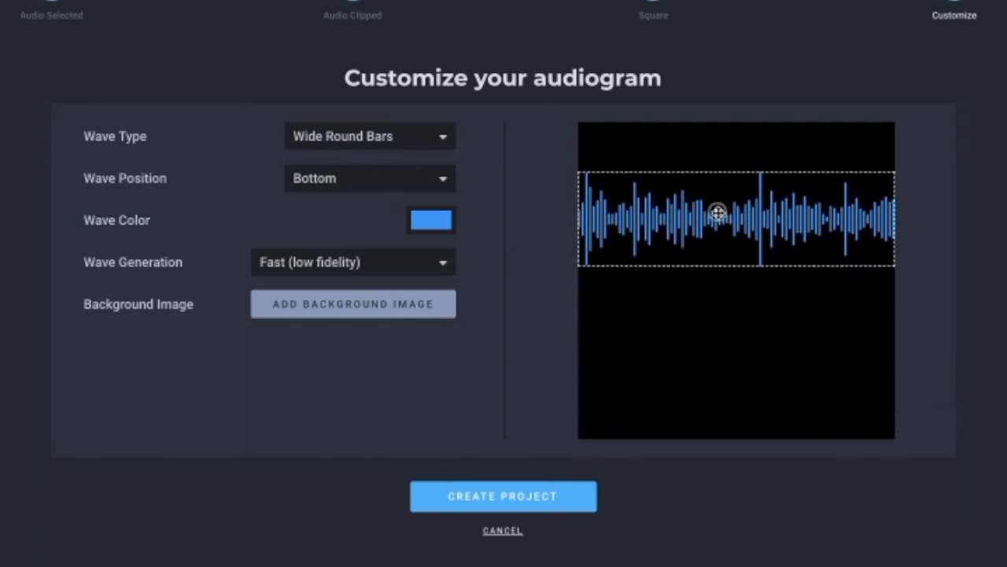
pyautogui.moveTo(718, 218); pyautogui.dragTo(718, 296)
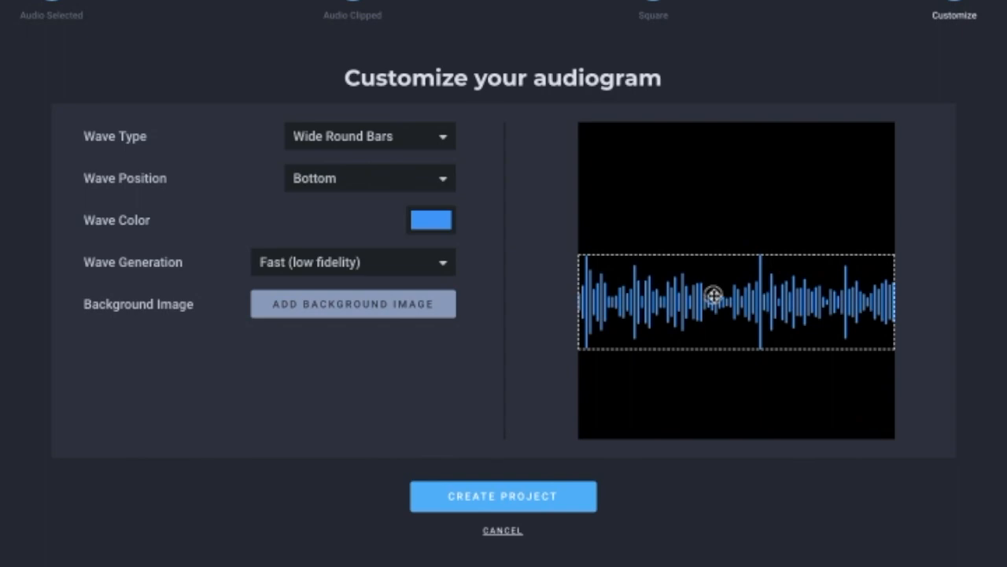
pyautogui.moveTo(715, 297); pyautogui.dragTo(846, 208)
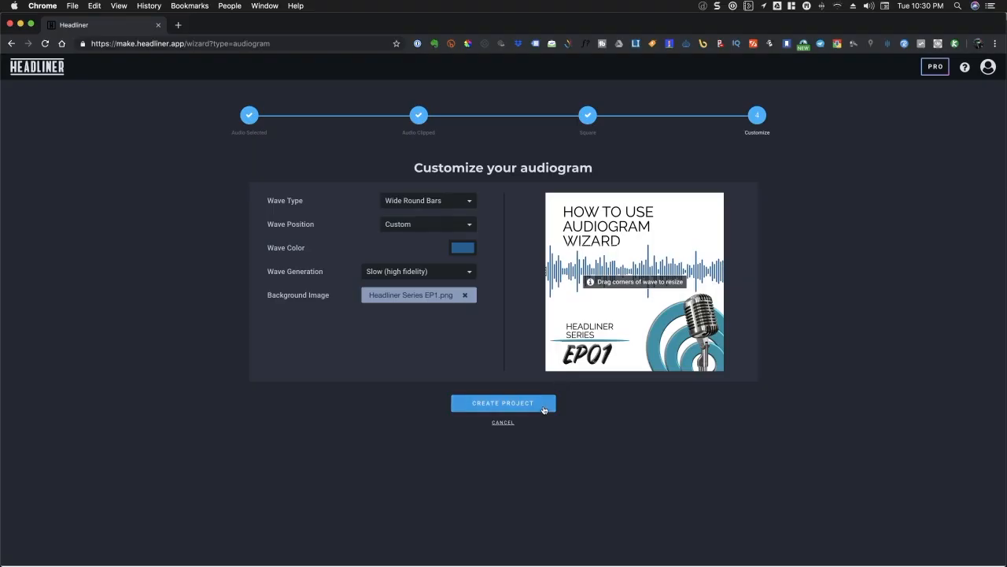
# - Create the audiogram project, rename it 'Headliner Series EP01', and save it as a template
pyautogui.click(503, 403)
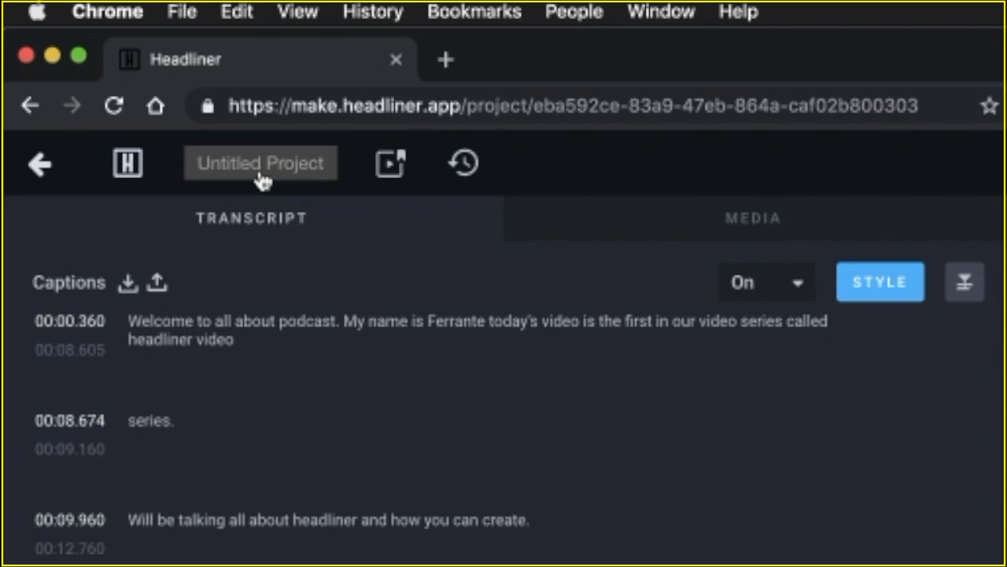
pyautogui.click(260, 162)
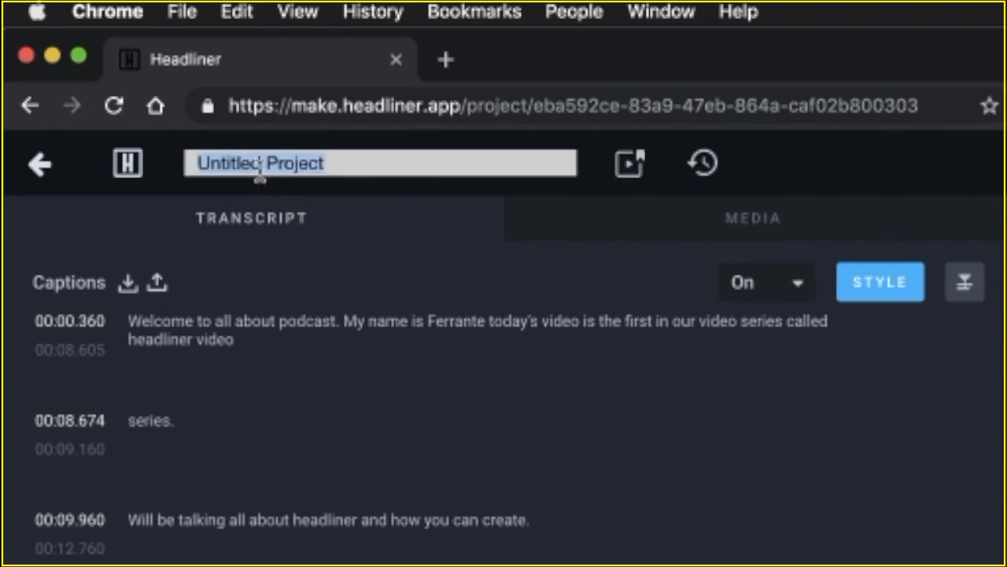
pyautogui.write('Headliner Series EP01')
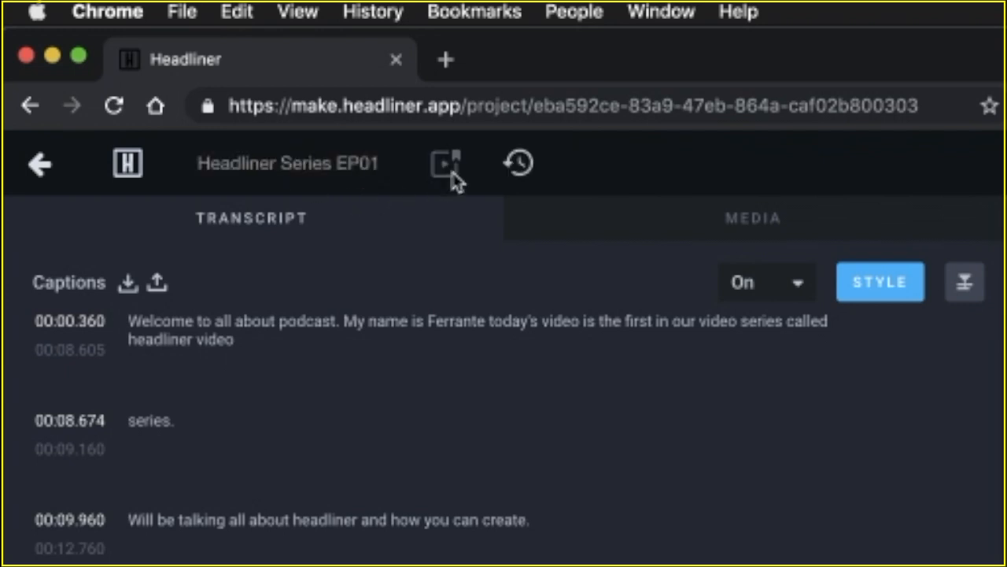
pyautogui.moveTo(445, 163)
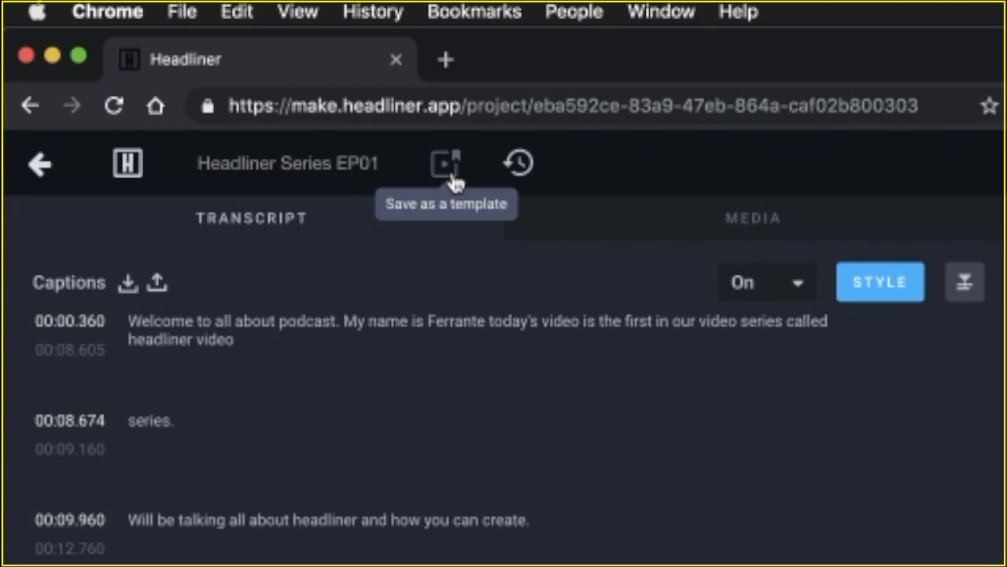
pyautogui.click(445, 162)
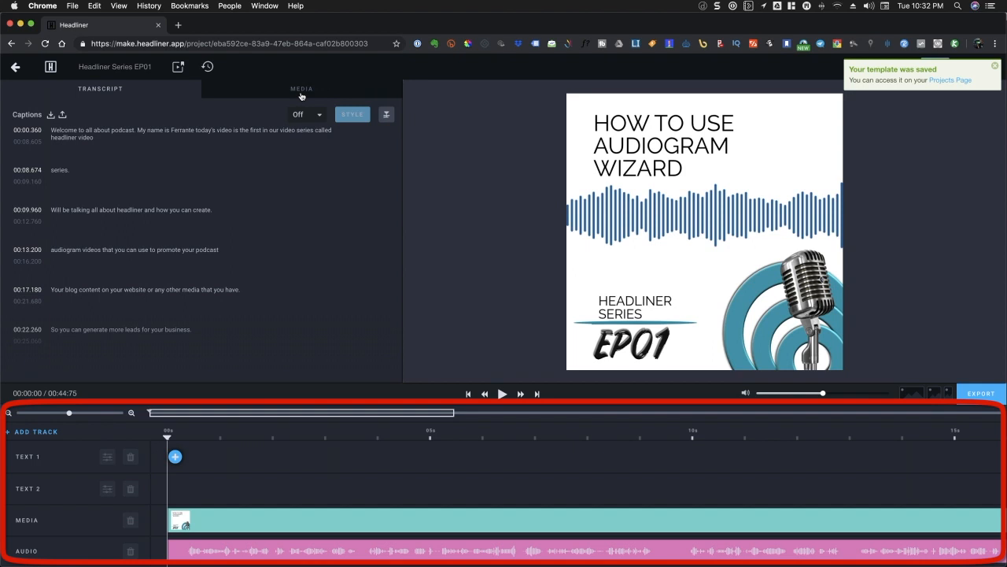
# - Show the Media & Watermark panel listing the EP01 cover image
pyautogui.click(301, 89)
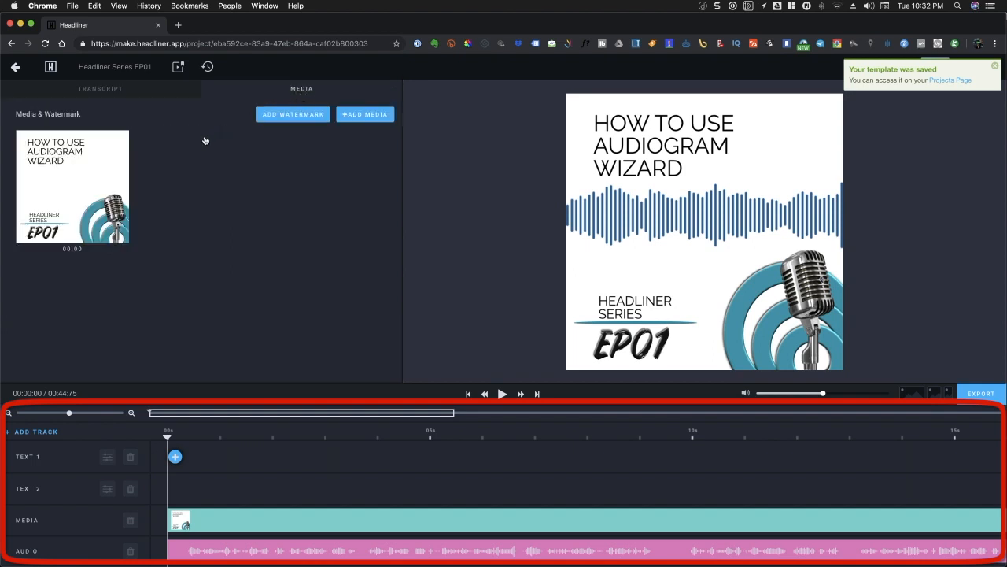
pyautogui.moveTo(274, 122)
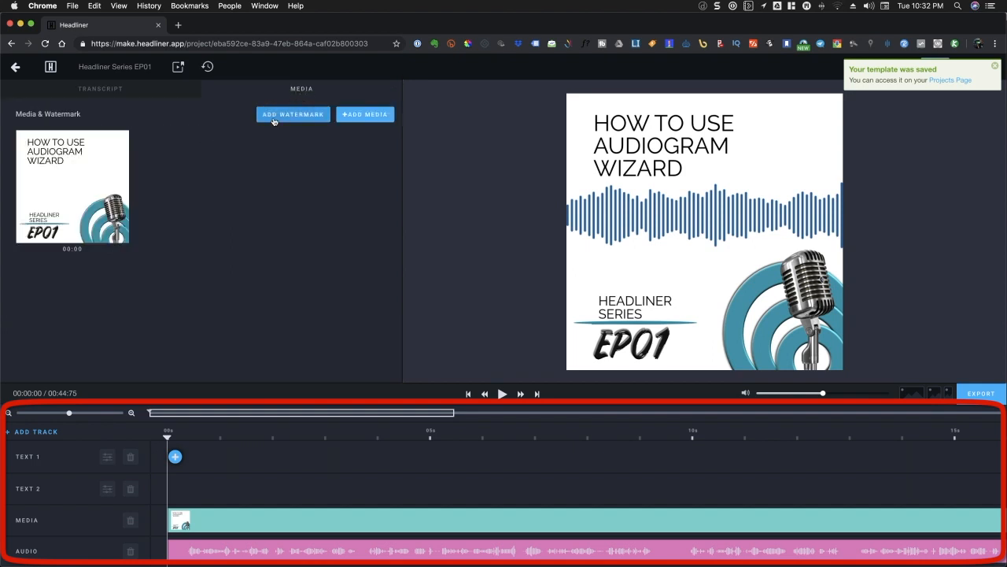
pyautogui.moveTo(358, 118)
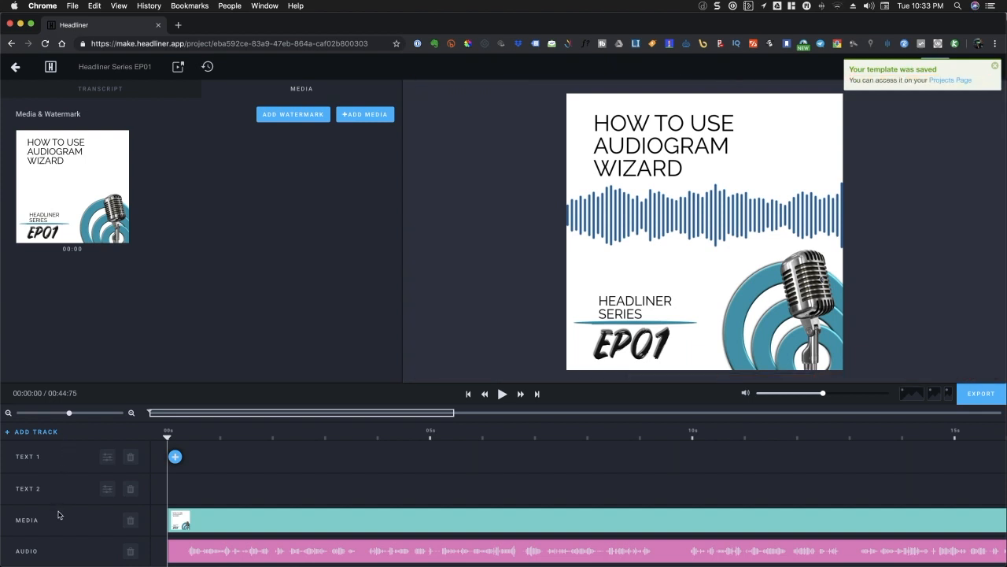
pyautogui.moveTo(62, 551)
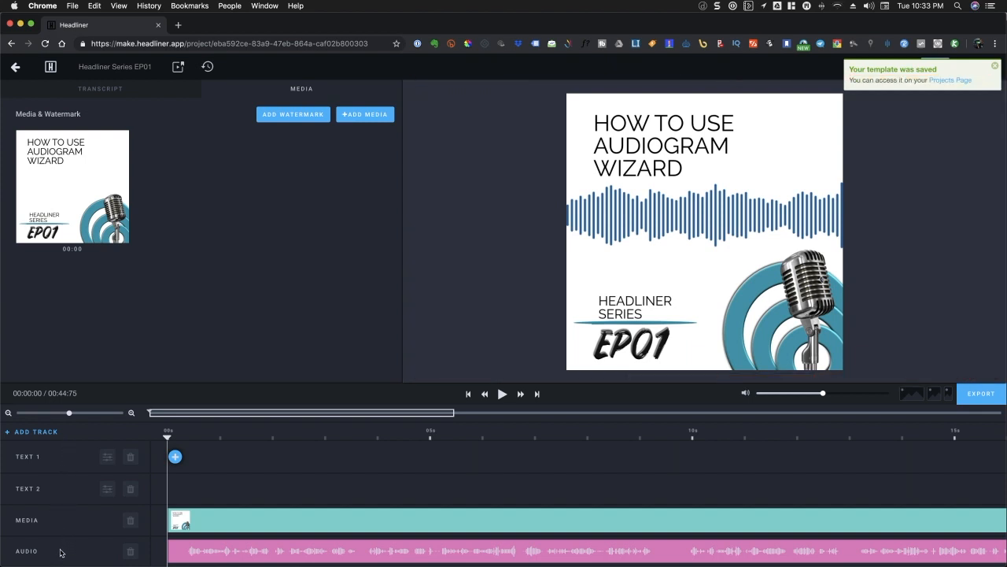
pyautogui.moveTo(107, 457)
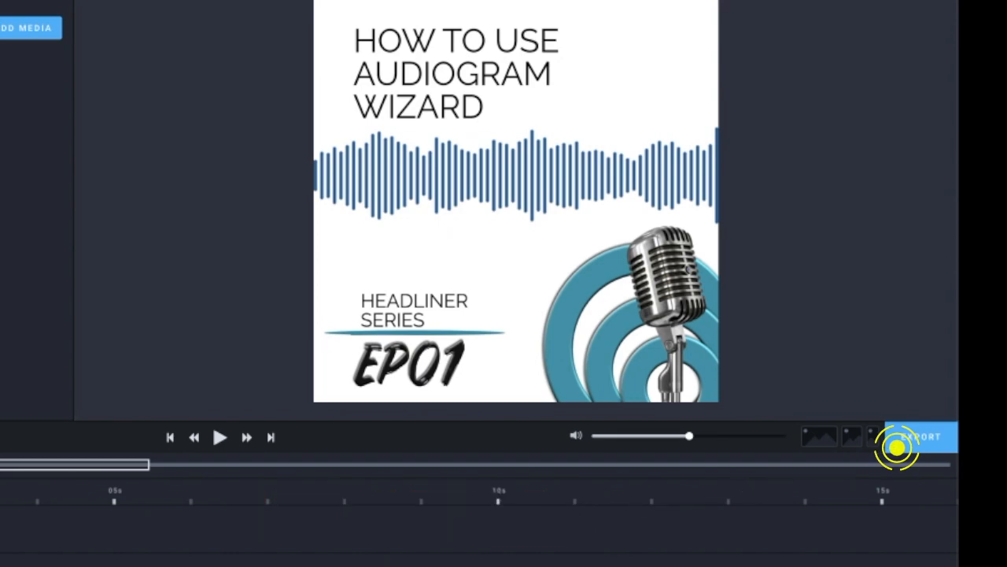
# - Export the video at 24 fps, High quality, Square HD 720x720, without a watermark
pyautogui.click(920, 436)
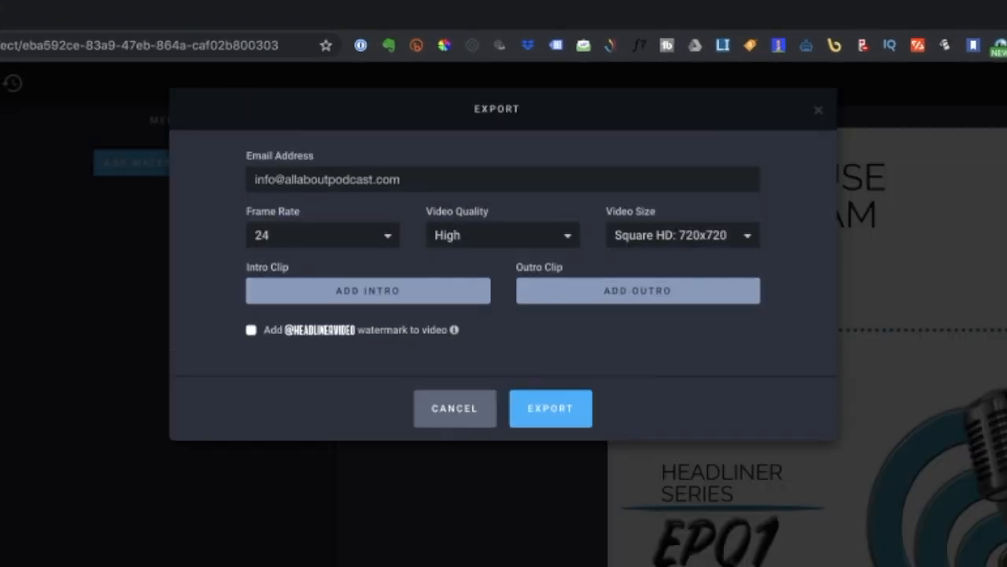
pyautogui.moveTo(491, 277)
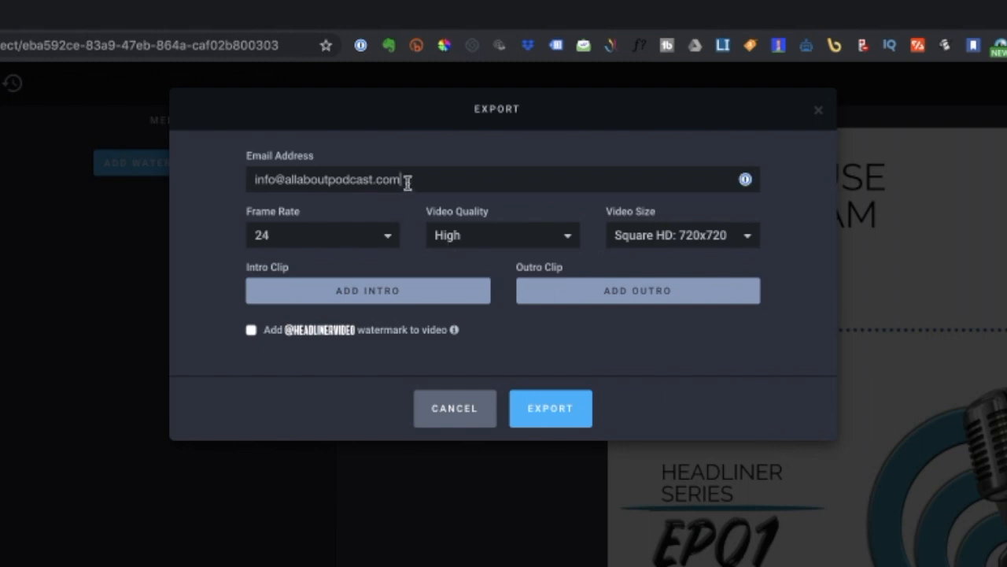
pyautogui.click(321, 234)
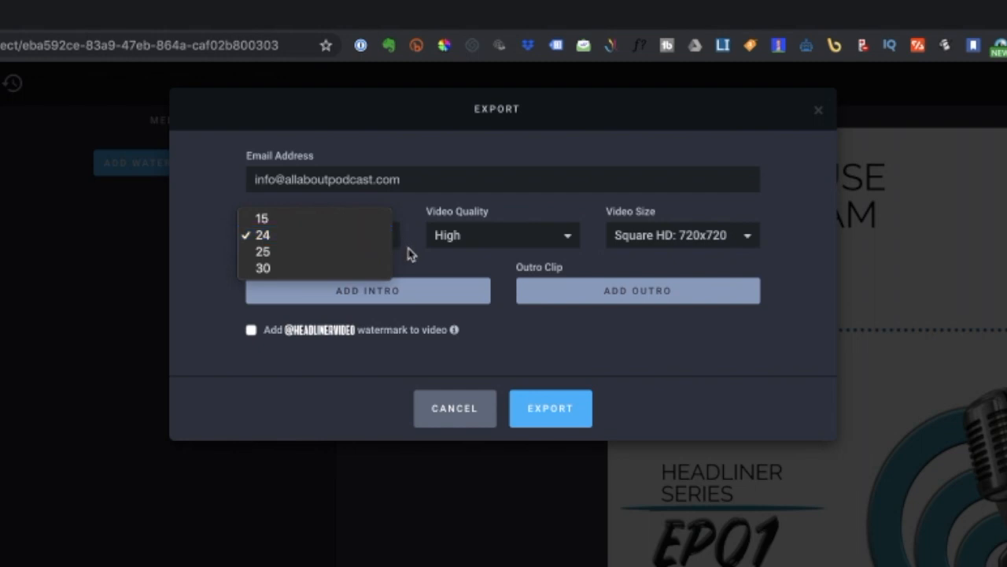
pyautogui.click(262, 234)
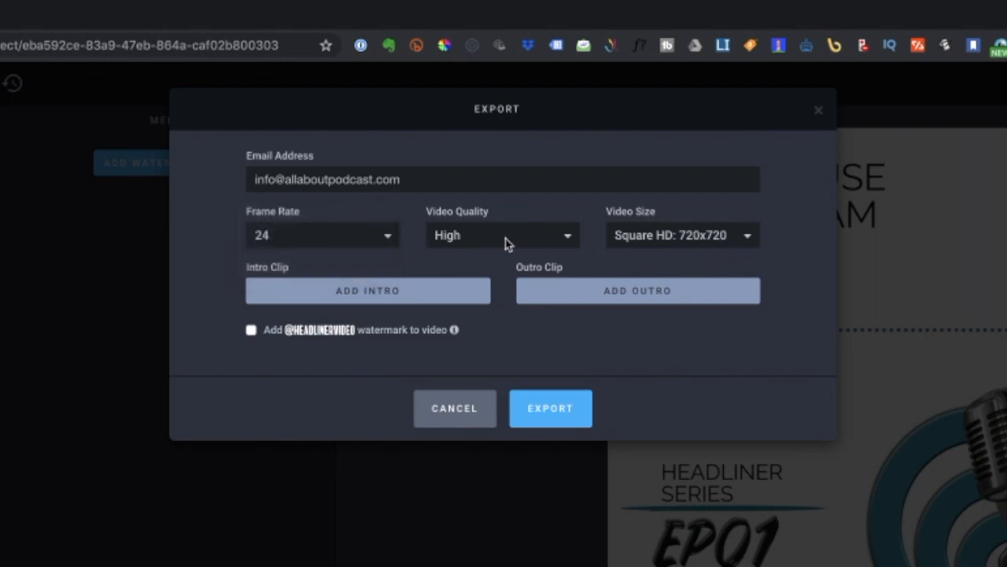
pyautogui.click(501, 235)
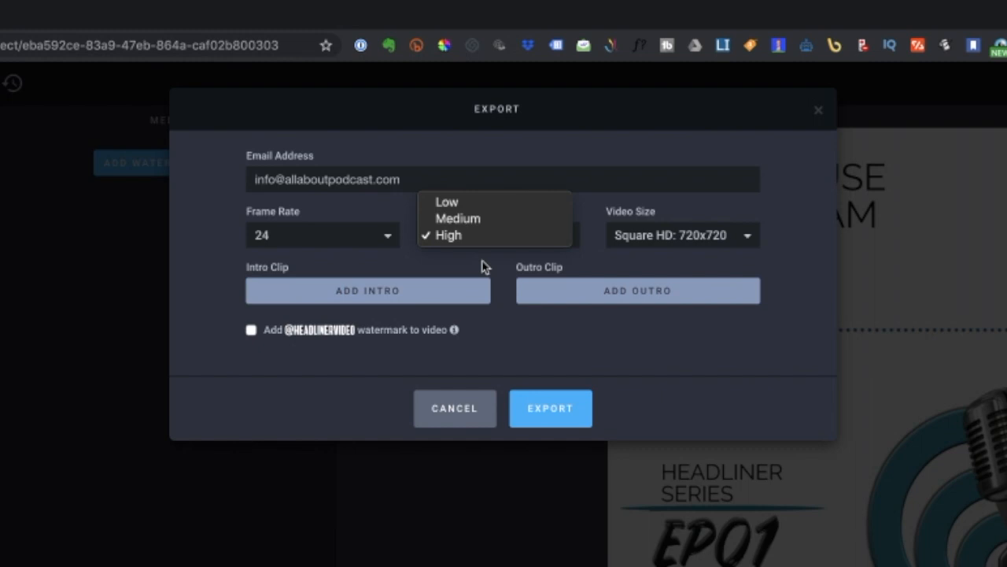
pyautogui.click(448, 235)
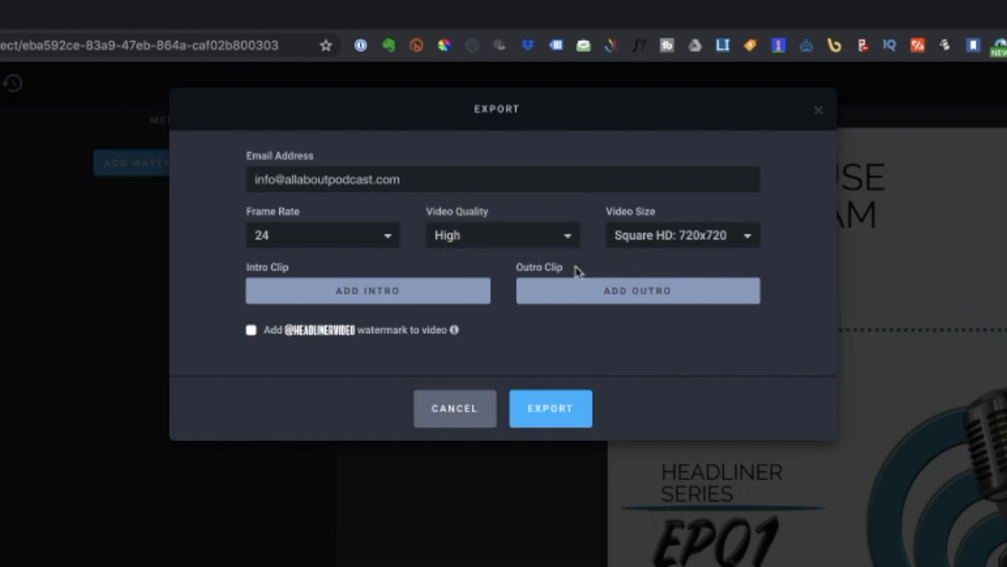
pyautogui.moveTo(443, 295)
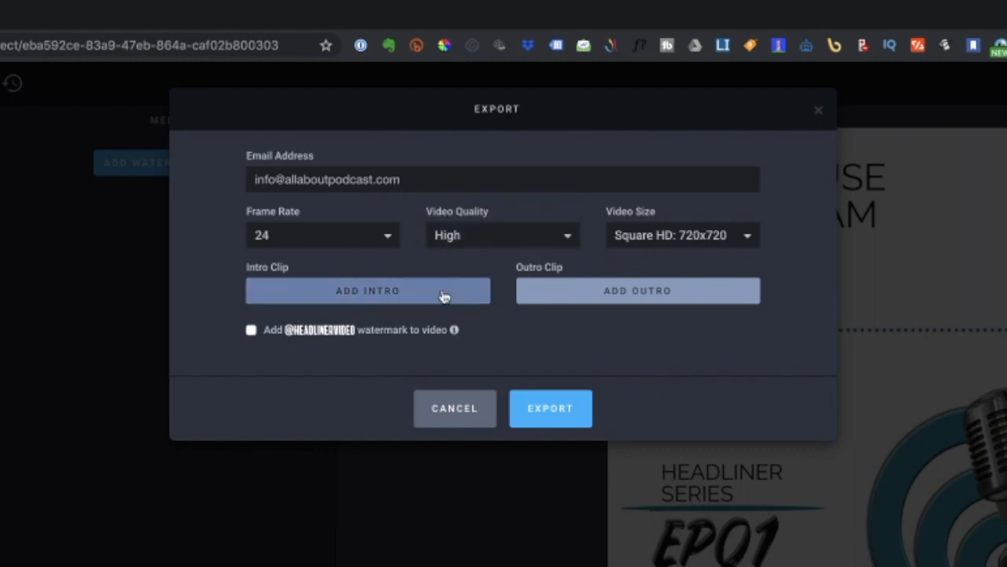
pyautogui.moveTo(581, 335)
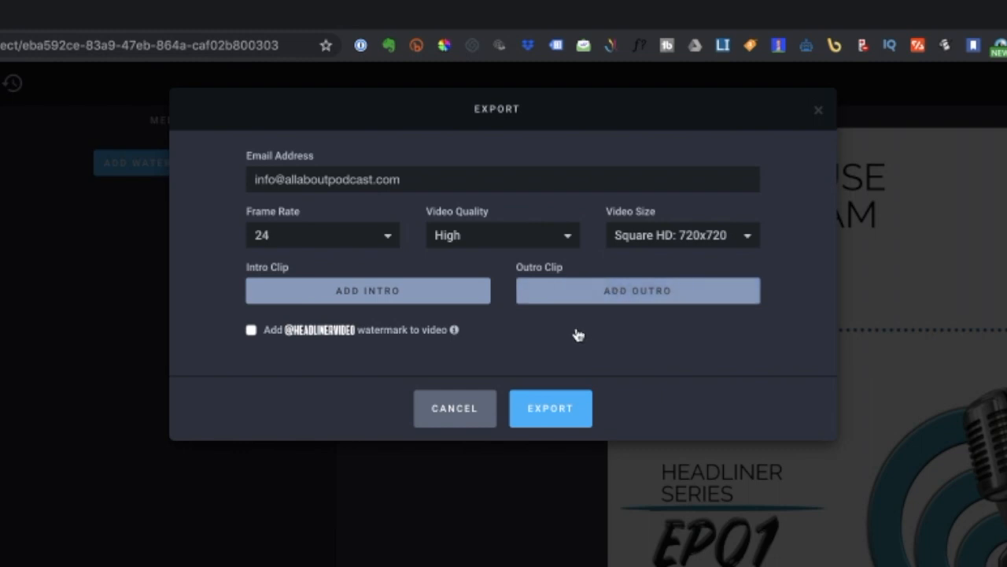
pyautogui.moveTo(575, 334)
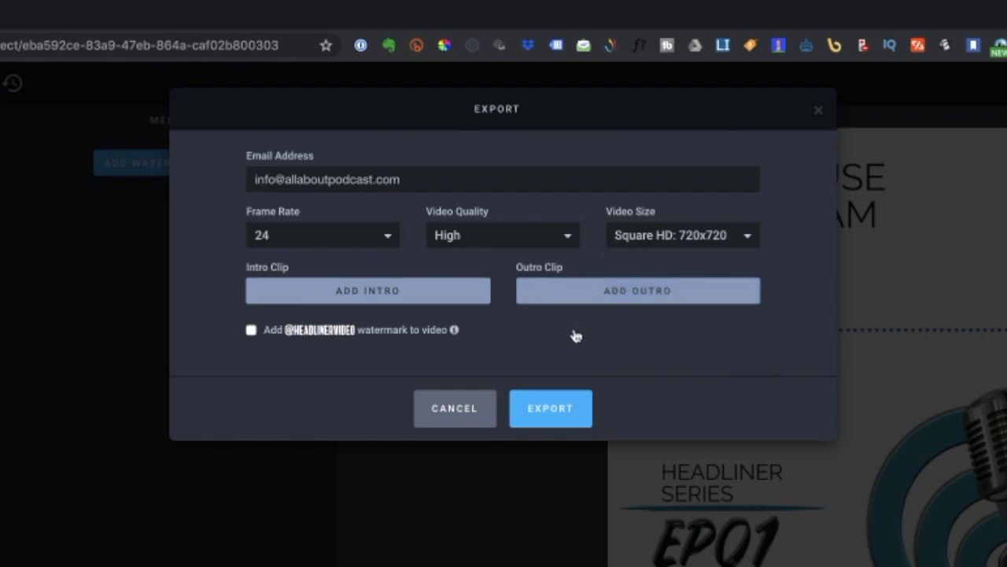
pyautogui.moveTo(567, 384)
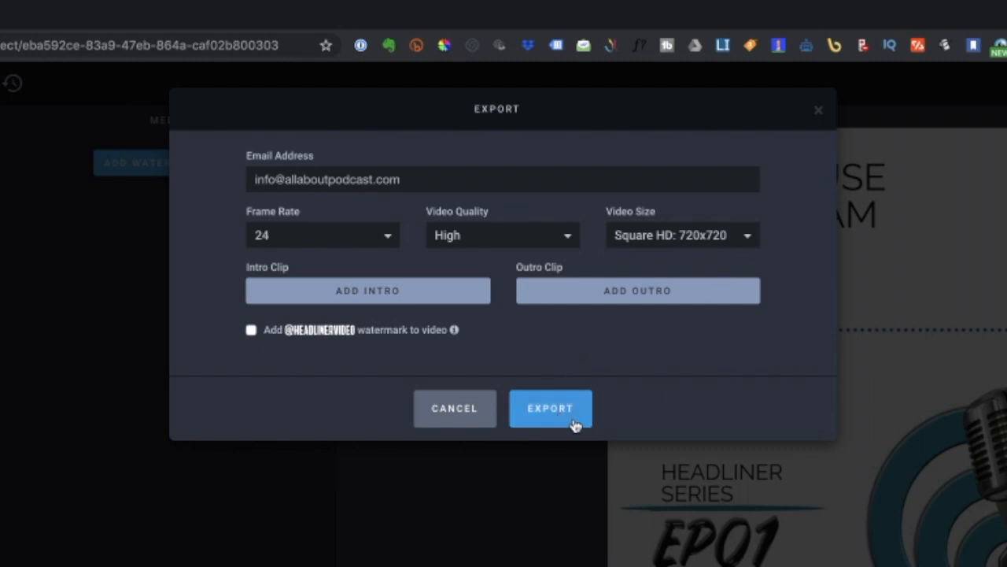
pyautogui.click(551, 408)
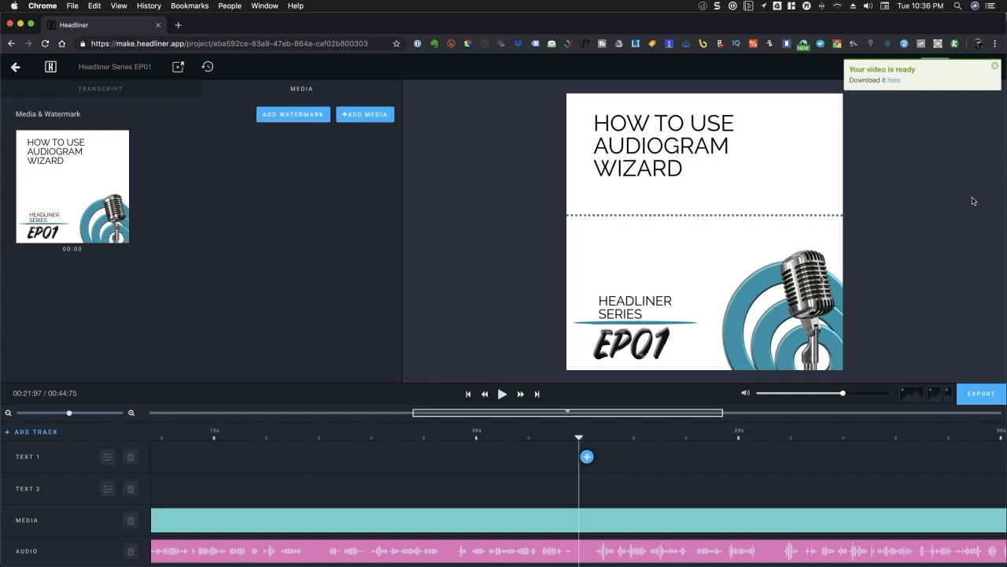
pyautogui.moveTo(895, 83)
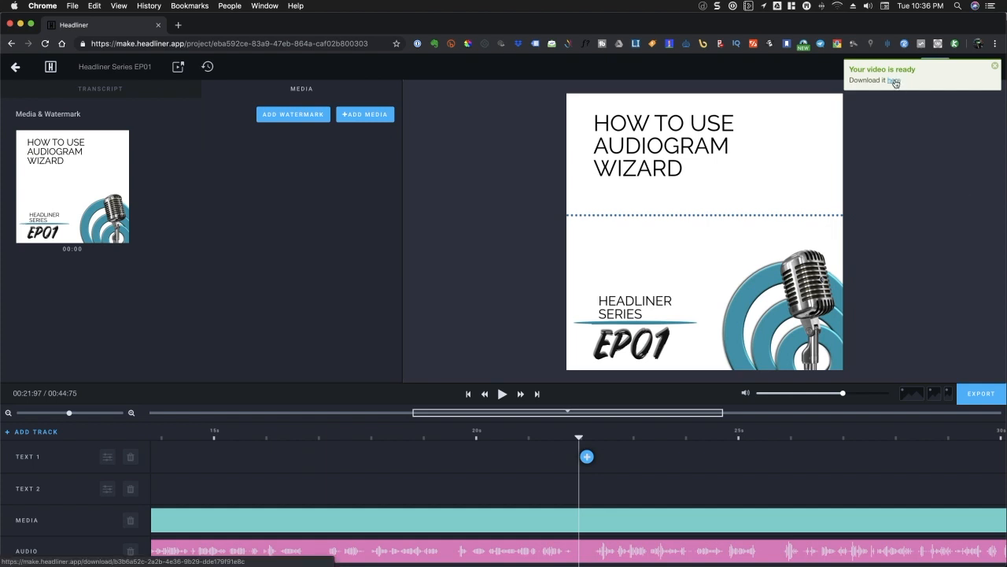
# - Open the finished video's Download & Share page from the notification and scroll down it
pyautogui.click(893, 80)
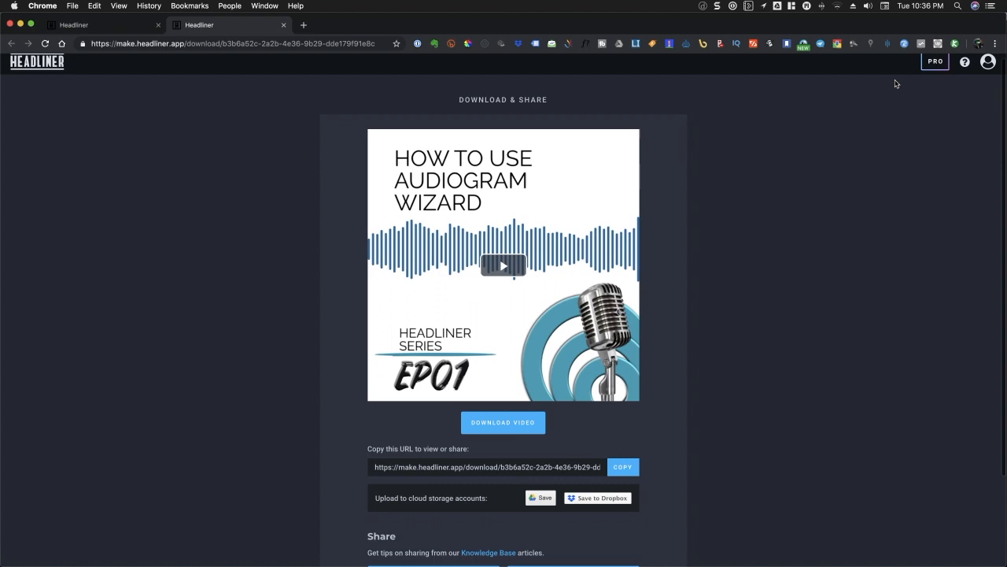
pyautogui.scroll(-3)
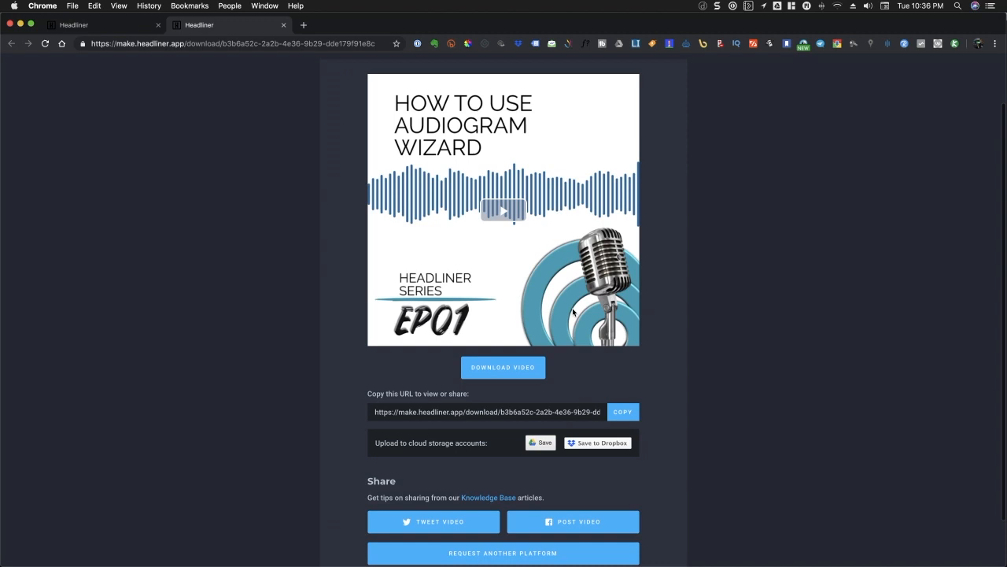
pyautogui.moveTo(495, 479)
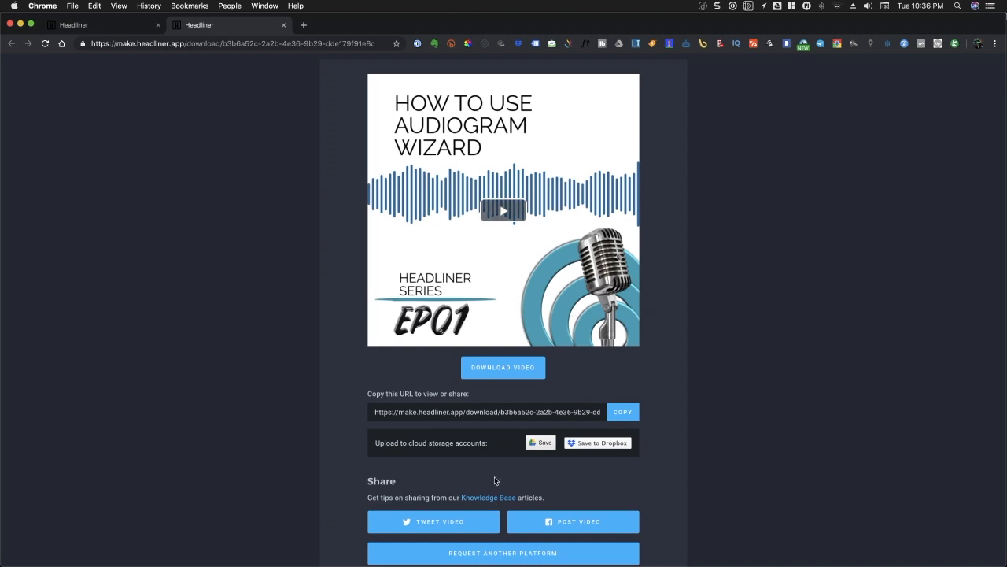
pyautogui.moveTo(496, 480)
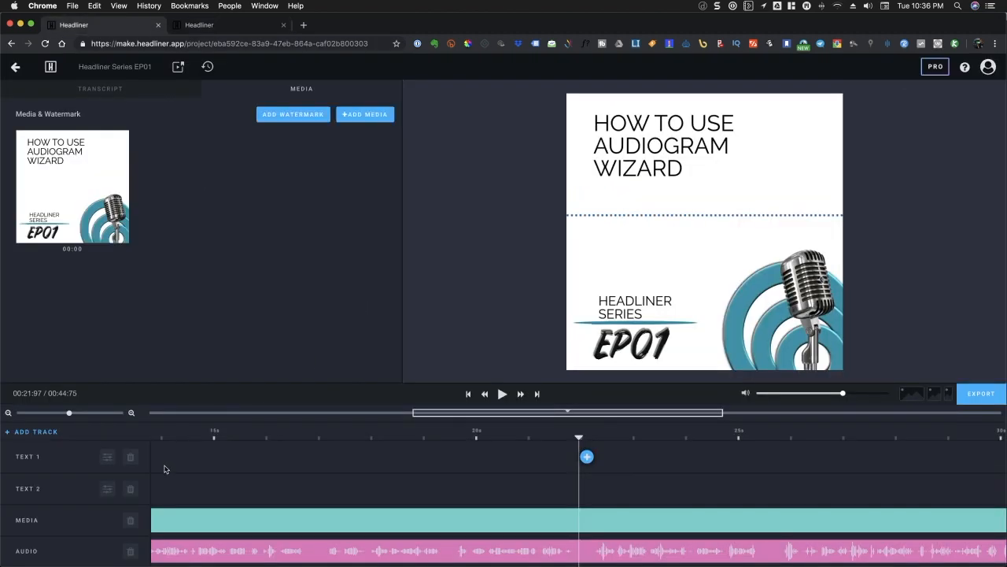
pyautogui.moveTo(154, 464)
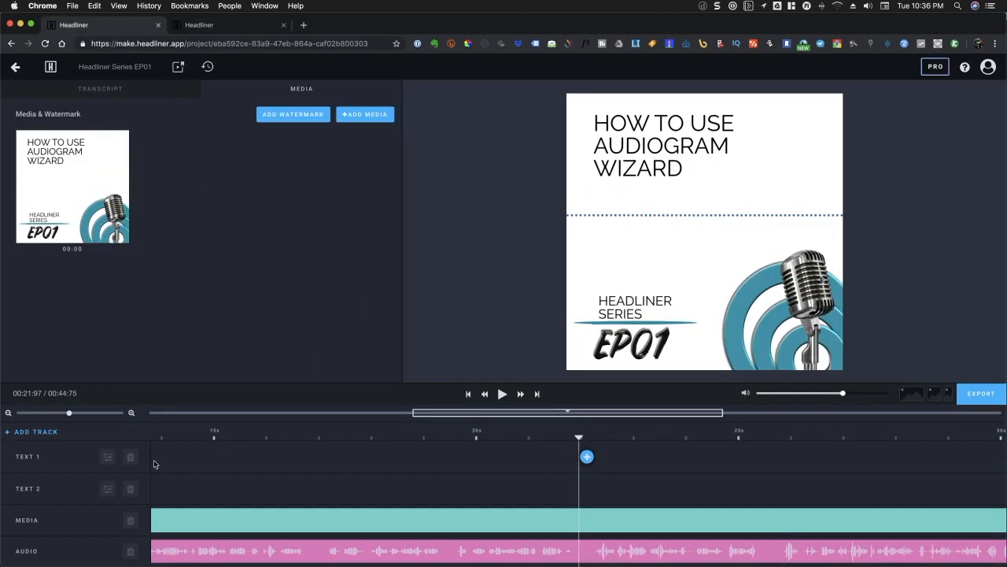
# - Add a new Media track beneath the existing one on the timeline
pyautogui.click(31, 431)
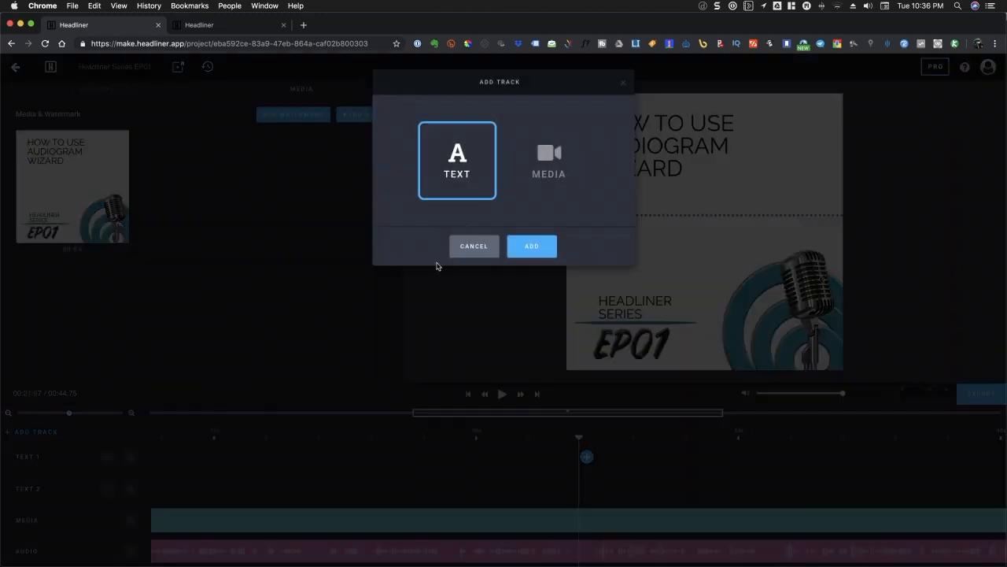
pyautogui.click(474, 246)
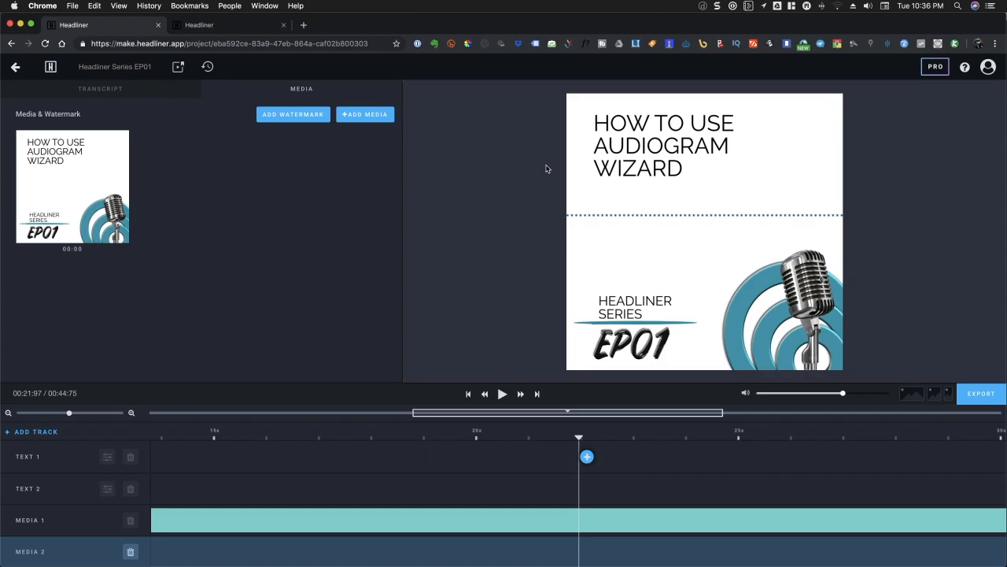